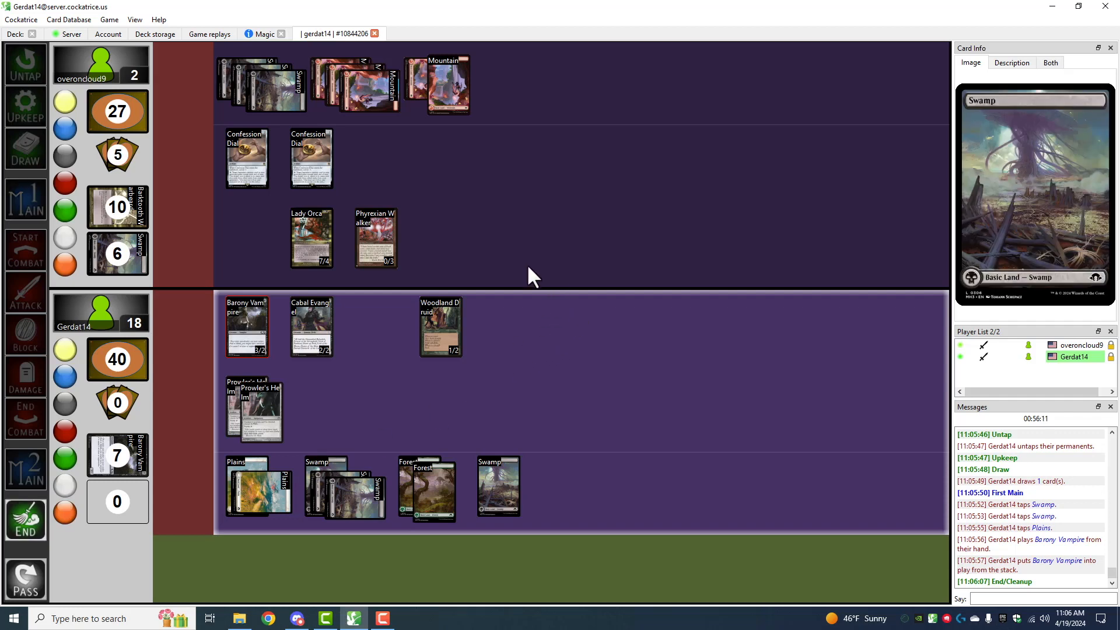
pyautogui.click(24, 518)
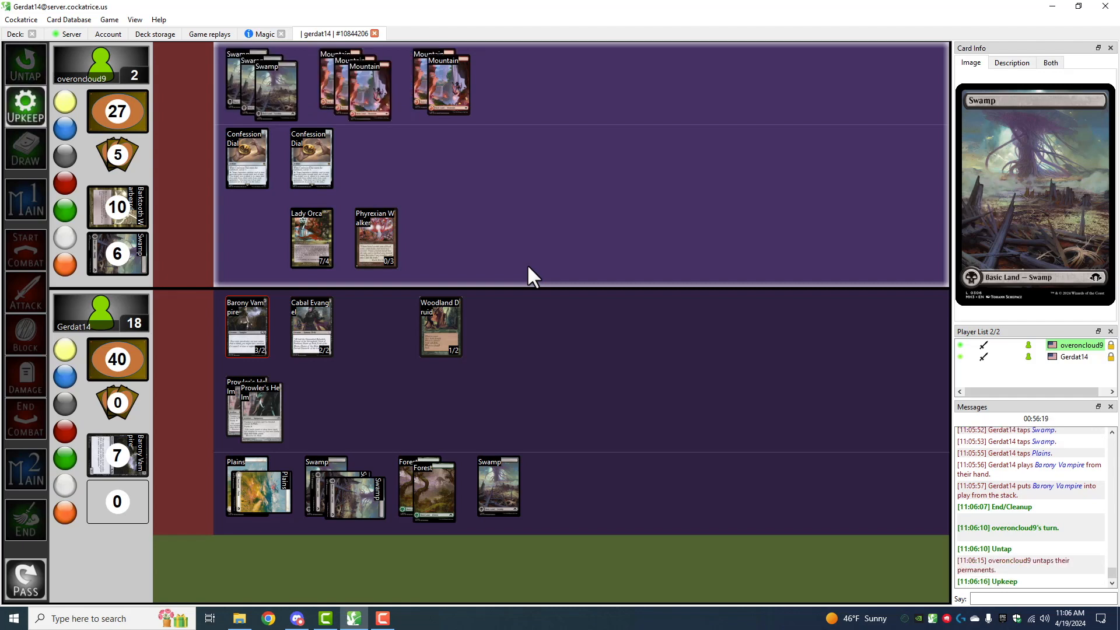
pyautogui.click(25, 148)
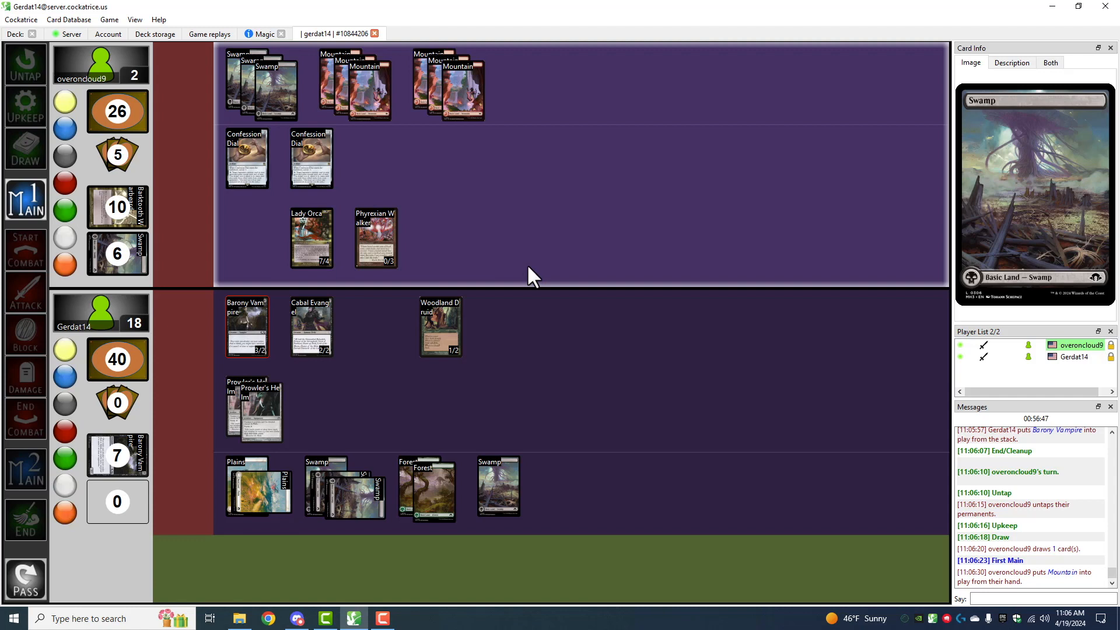
pyautogui.click(310, 157)
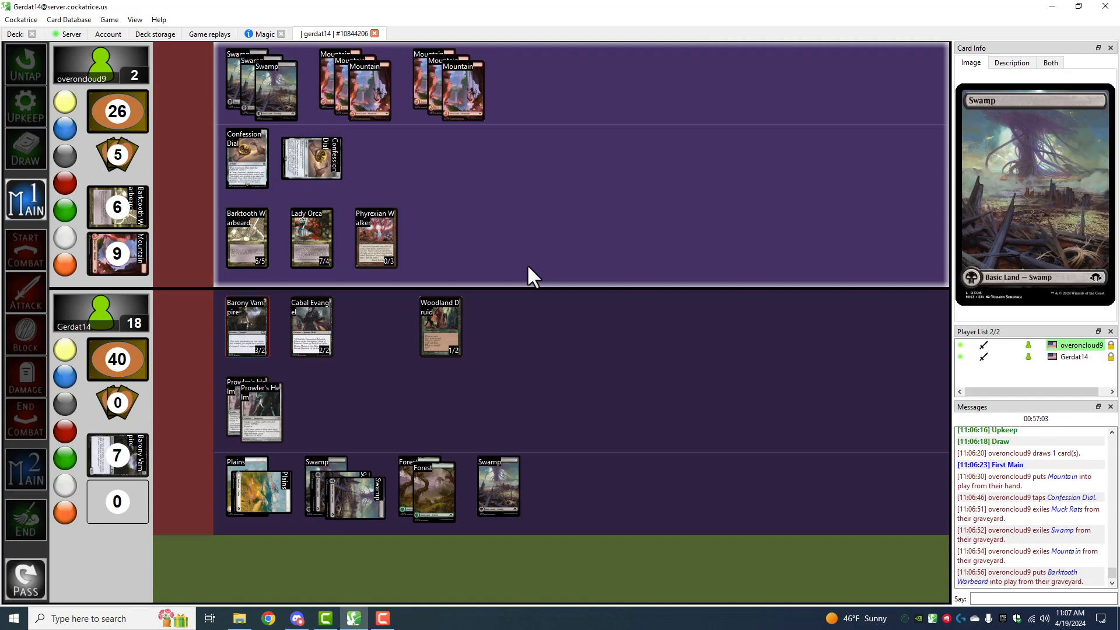
pyautogui.moveTo(501, 202)
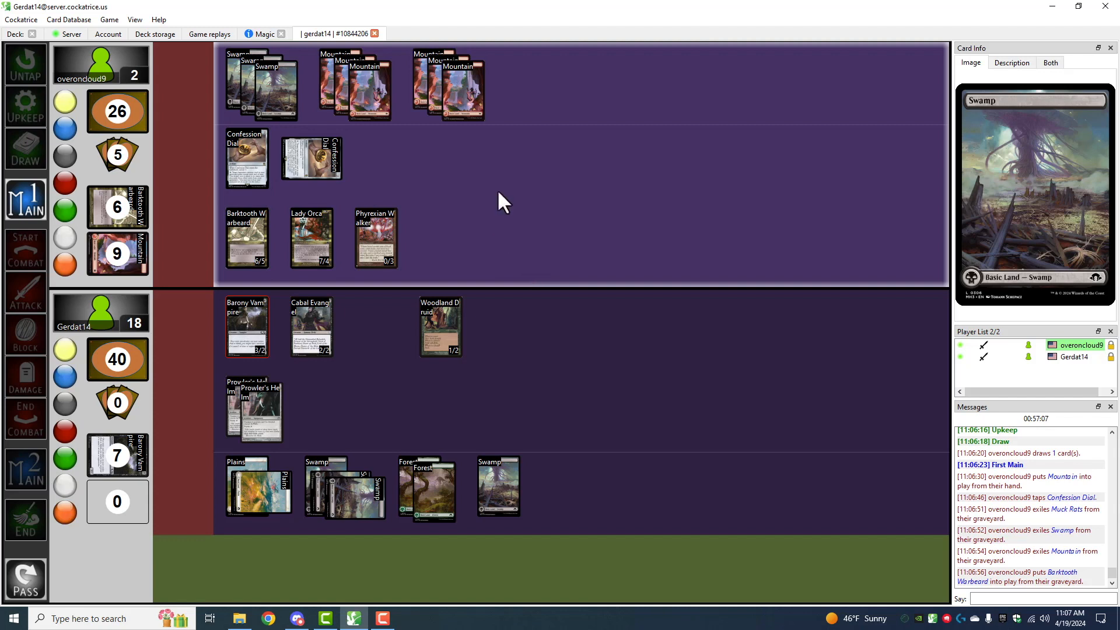
pyautogui.moveTo(448, 182)
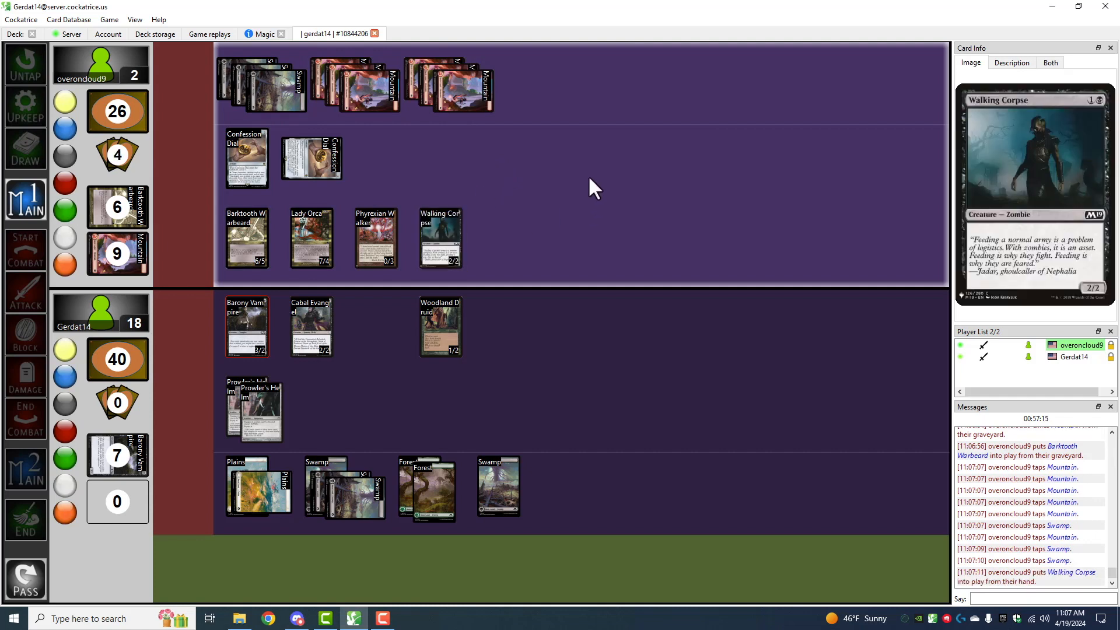
pyautogui.moveTo(585, 198)
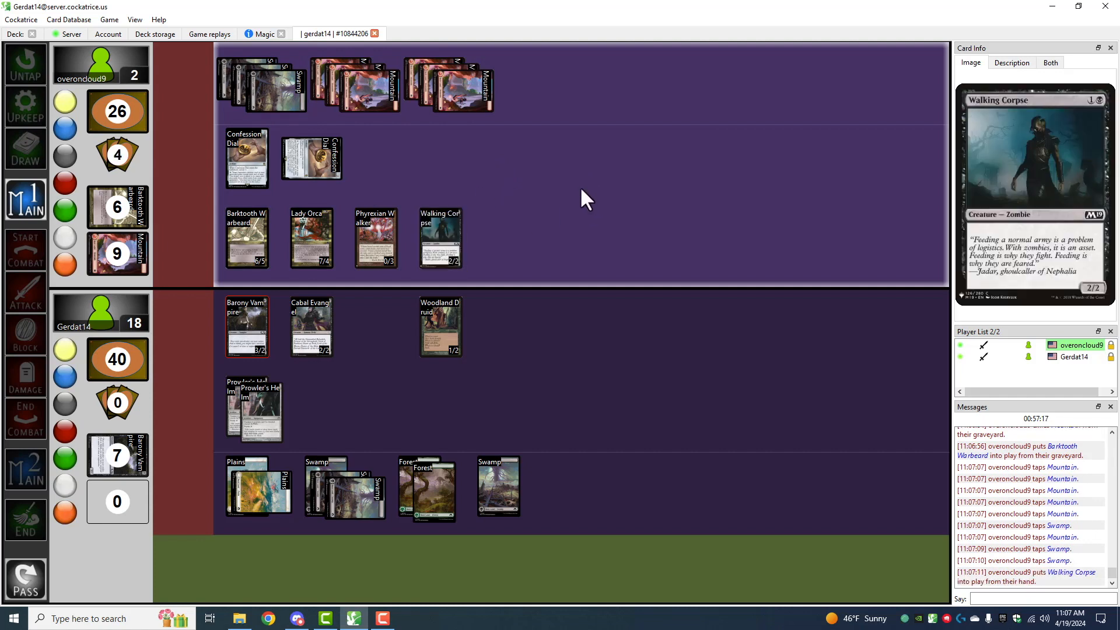
pyautogui.moveTo(605, 180)
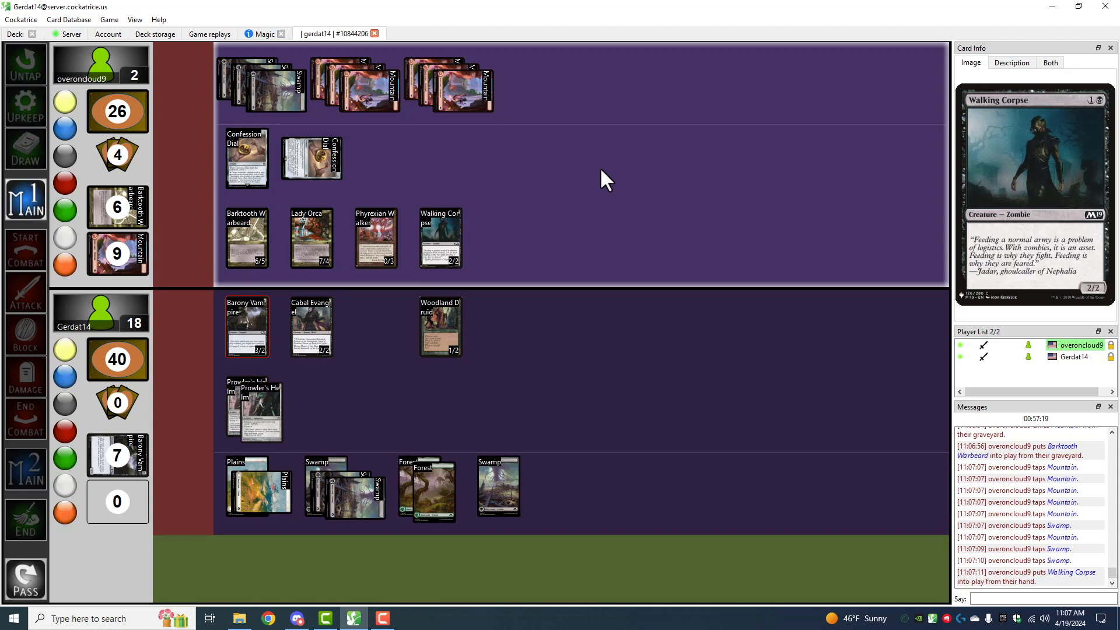
pyautogui.moveTo(639, 193)
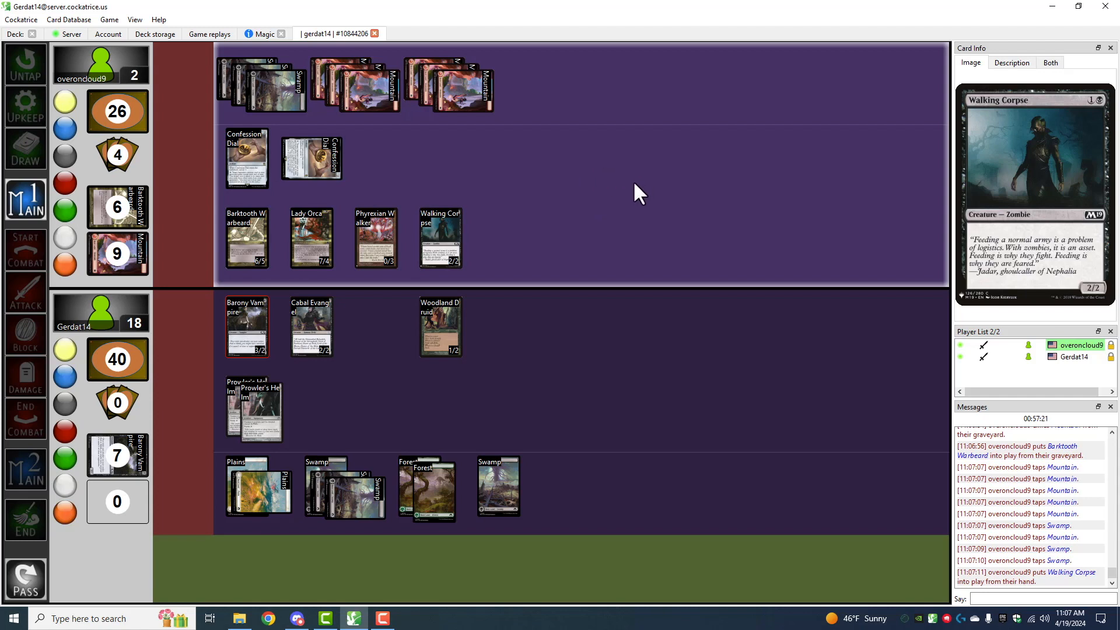
pyautogui.moveTo(627, 208)
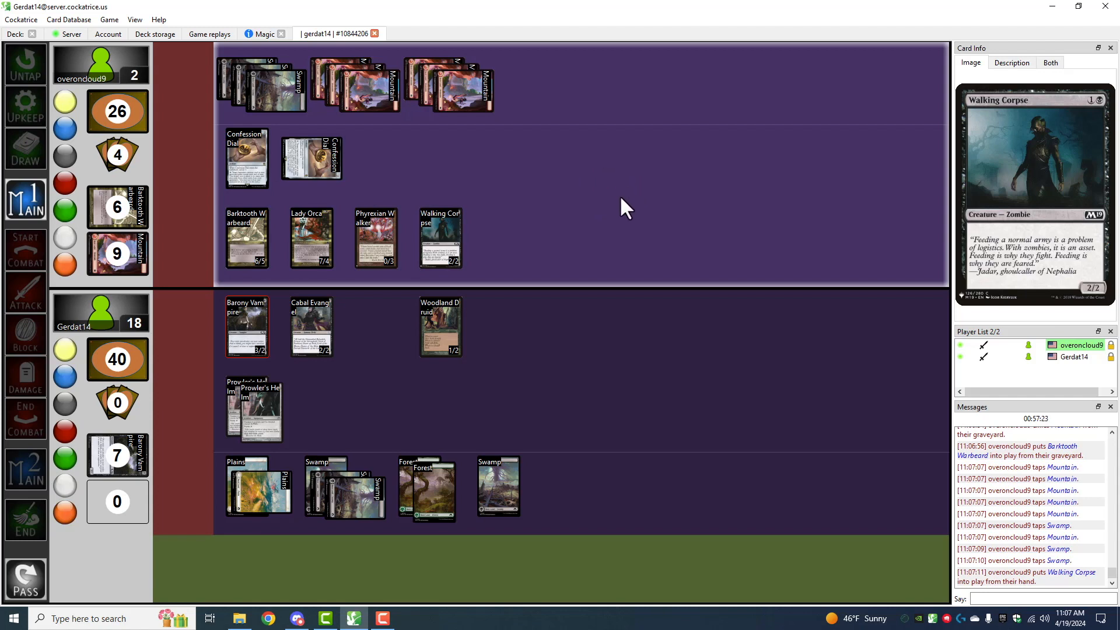
pyautogui.moveTo(618, 216)
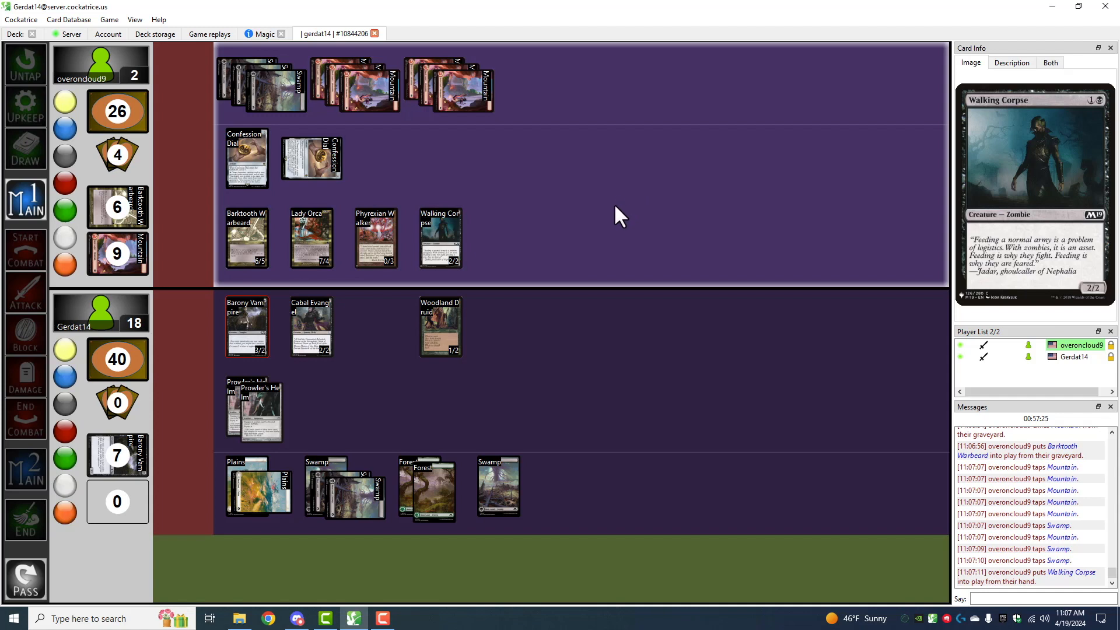
# Double-block Lady Orca with Woodland Druid and Barony Vampire, then resolve combat damage.
pyautogui.click(25, 293)
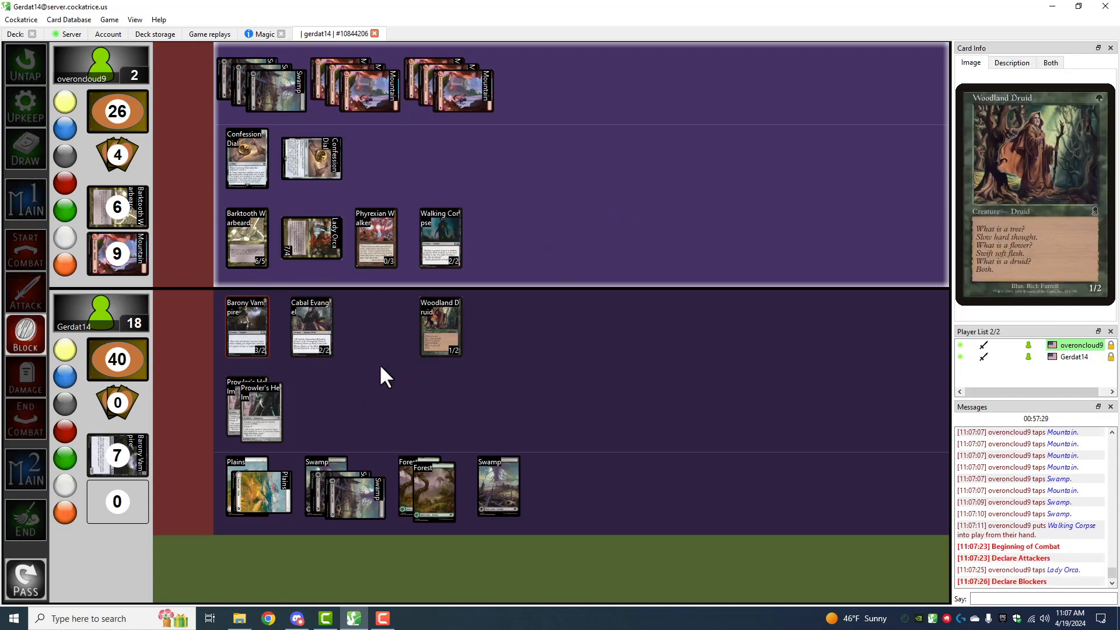
pyautogui.rightClick(440, 325)
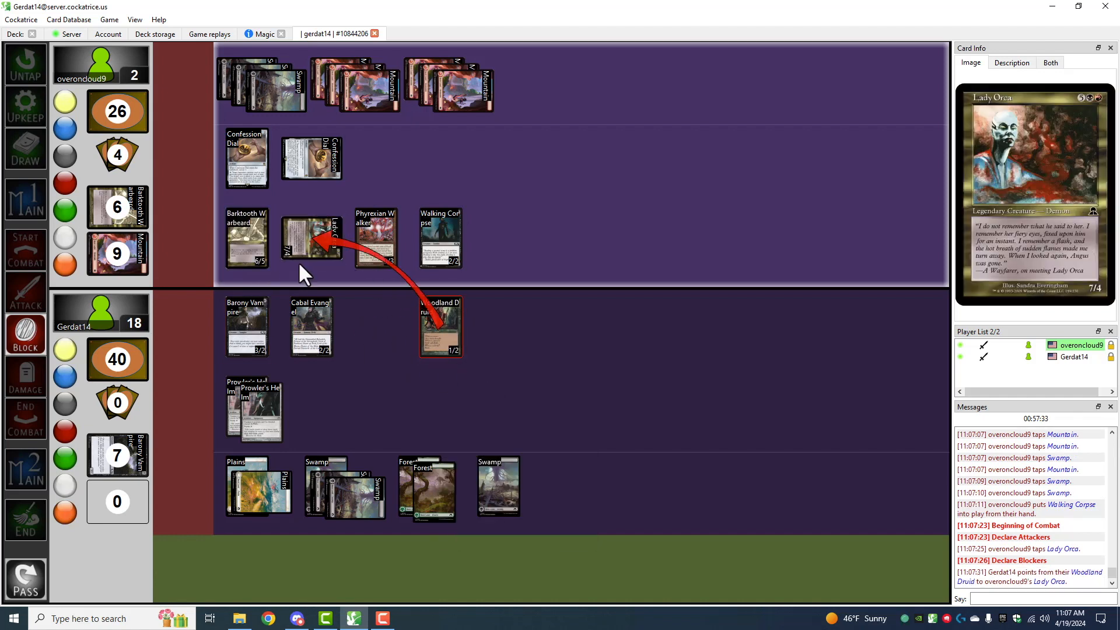
pyautogui.click(310, 240)
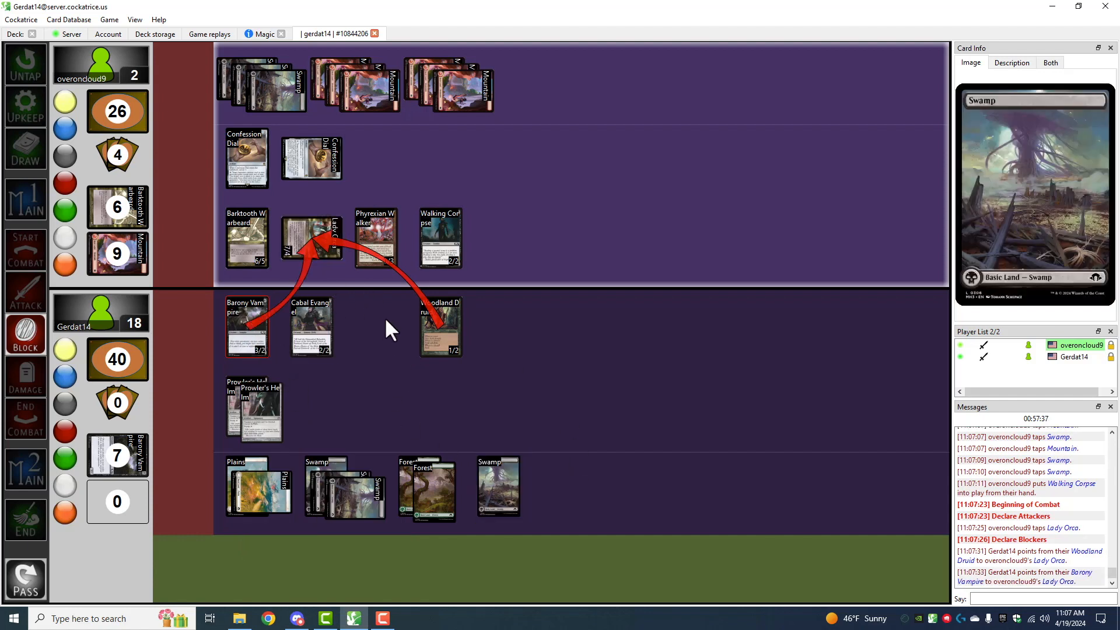
pyautogui.moveTo(440, 327)
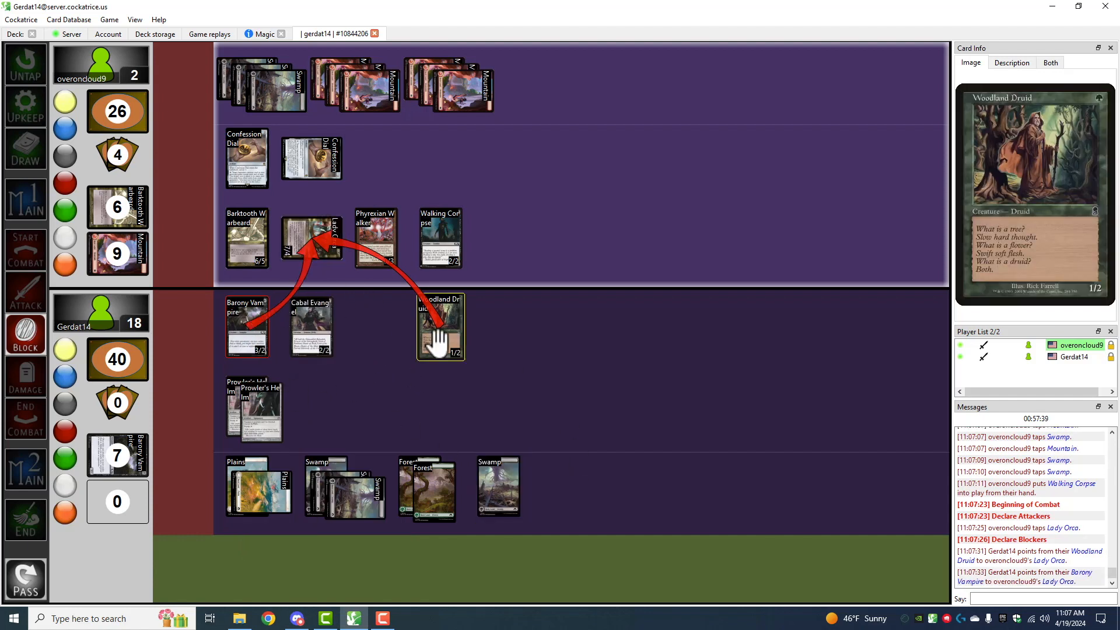
pyautogui.click(24, 377)
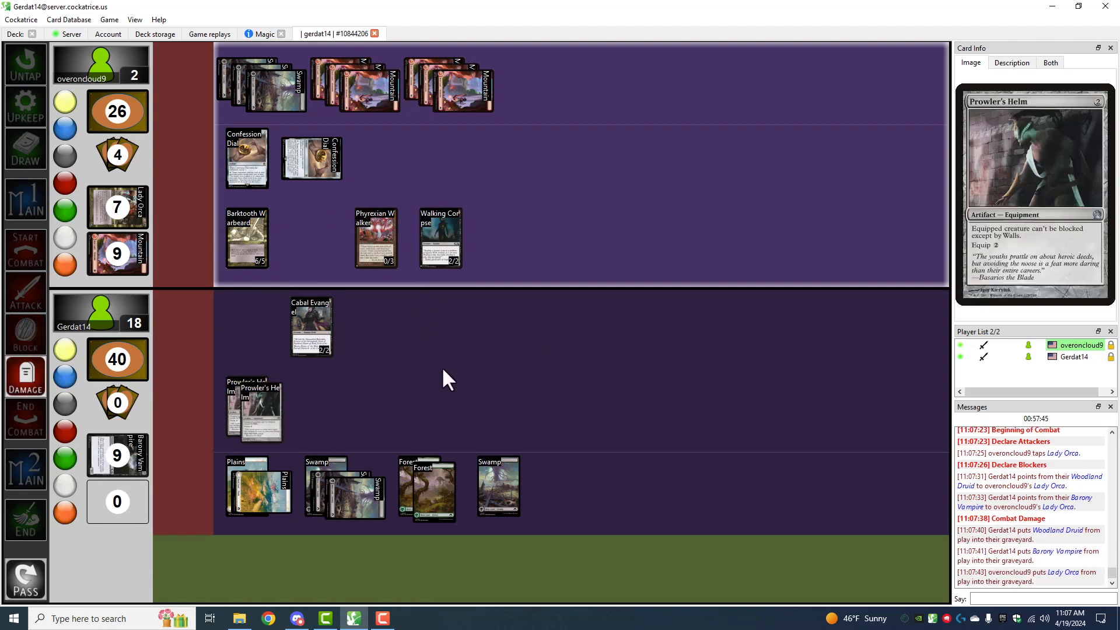
pyautogui.moveTo(413, 343)
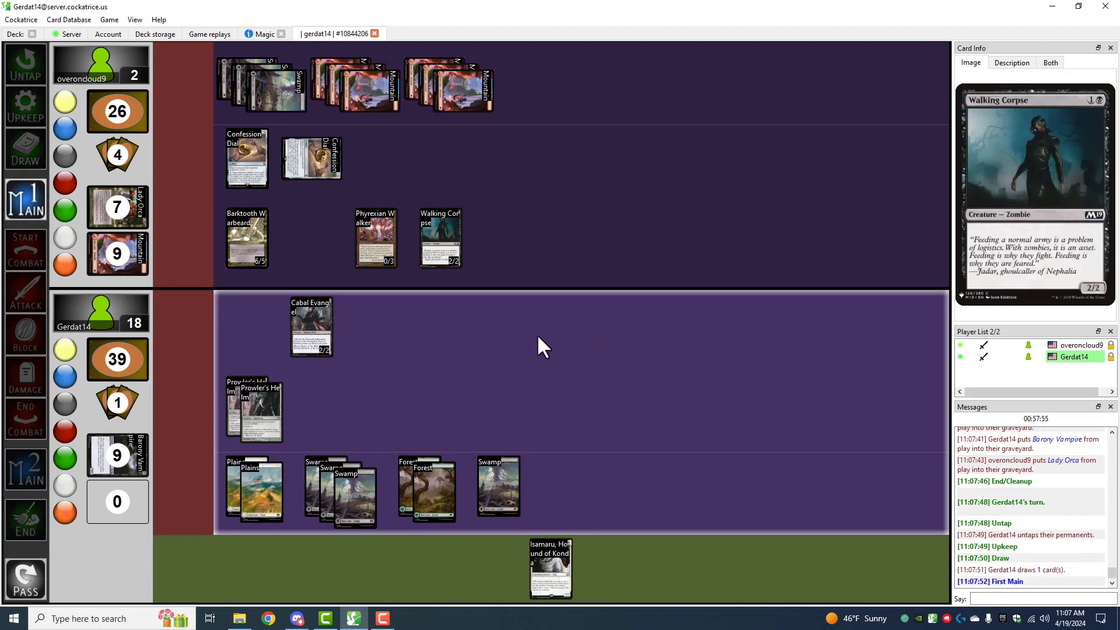
pyautogui.moveTo(518, 329)
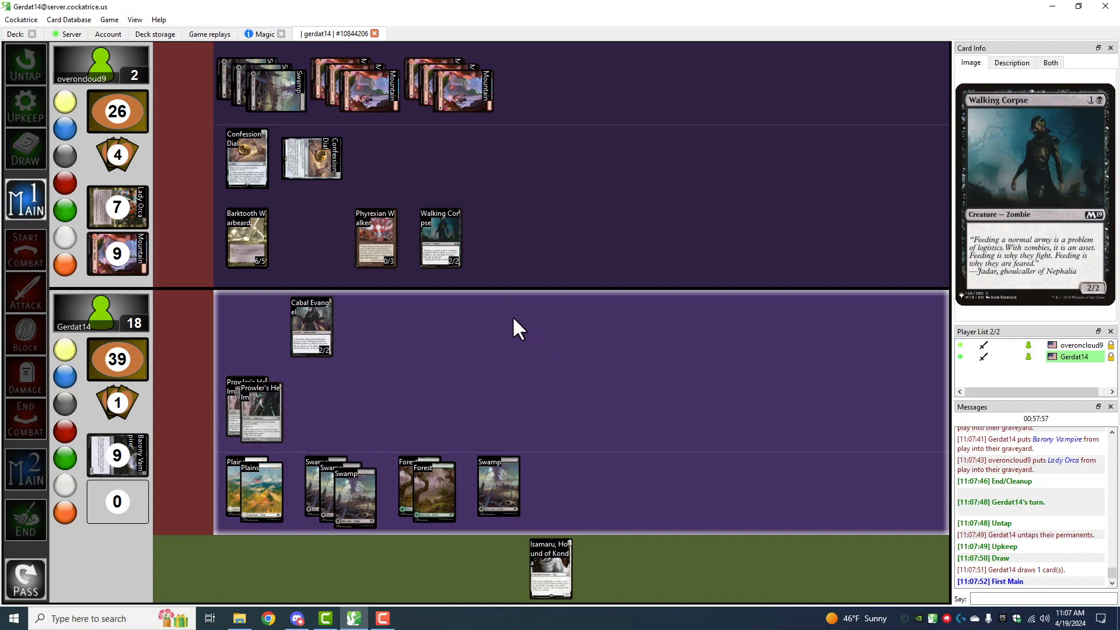
pyautogui.moveTo(259, 489)
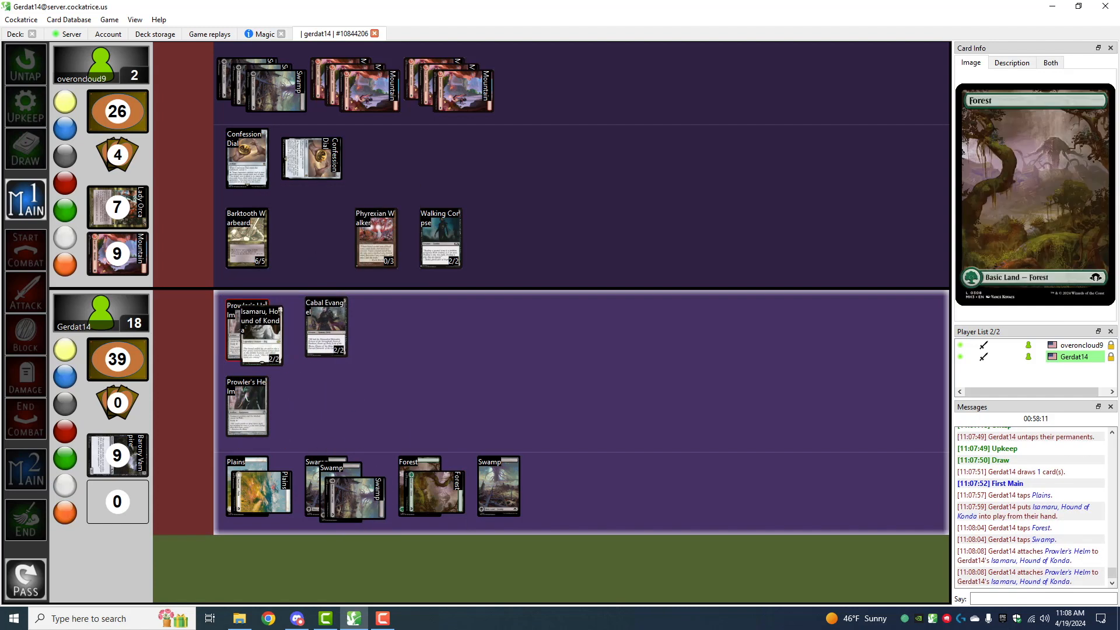
# End the turn after Isamaru, Hound of Konda enters play equipped with Prowler's Helm.
pyautogui.click(25, 519)
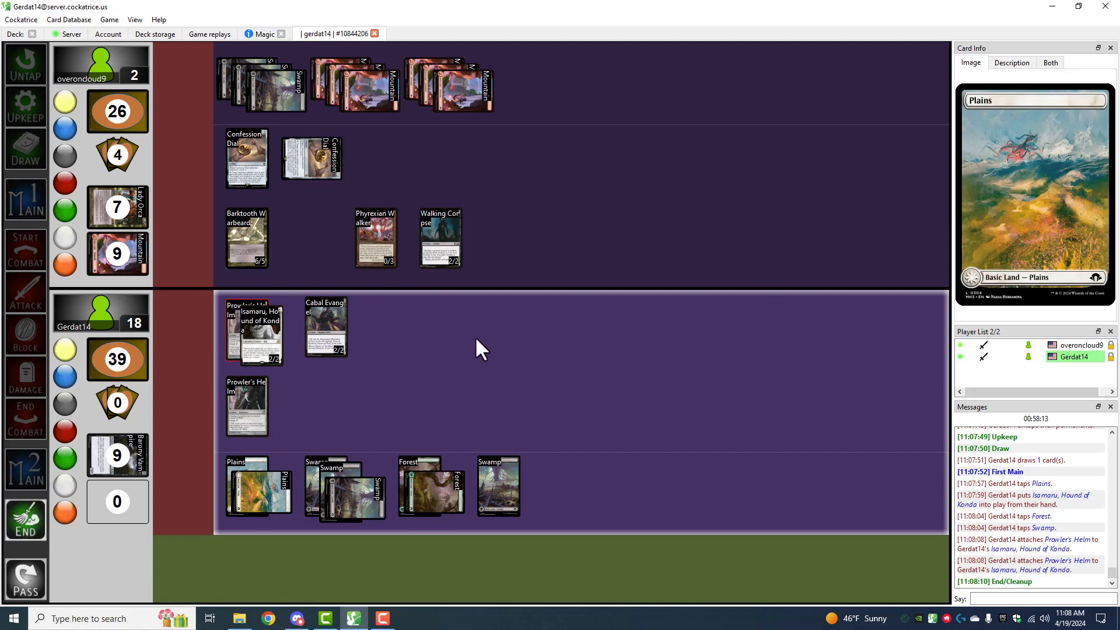
pyautogui.moveTo(432, 355)
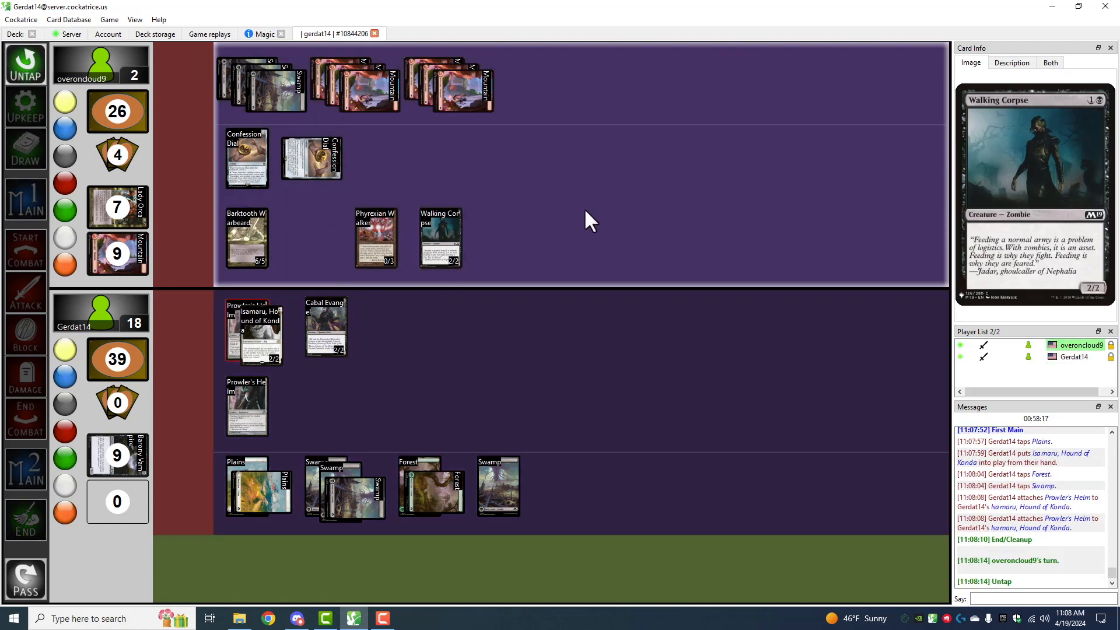
pyautogui.moveTo(585, 185)
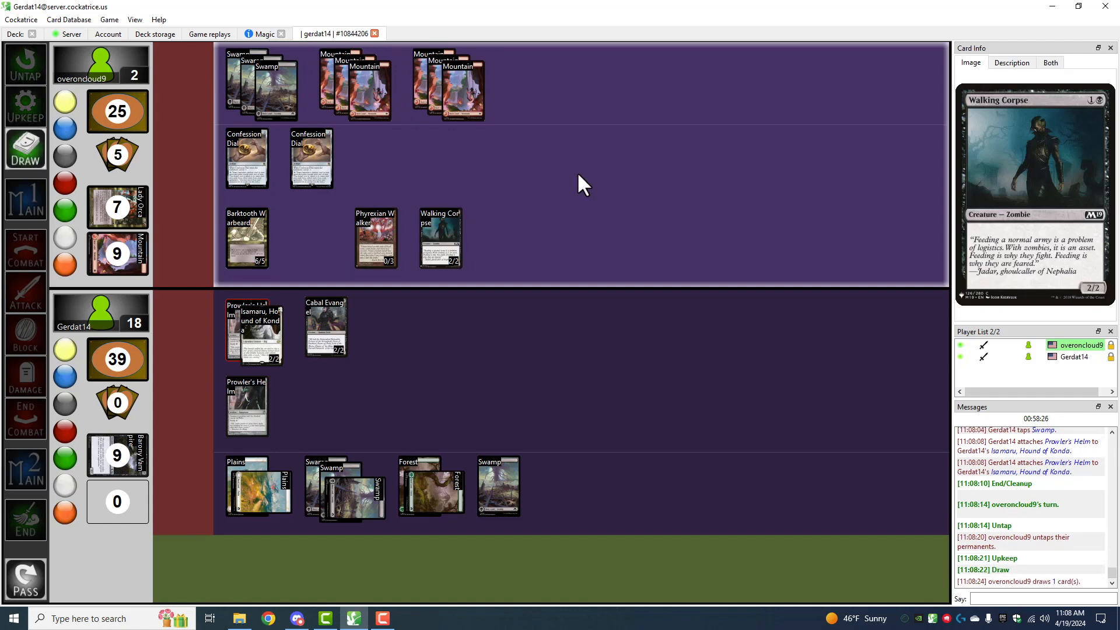
# Advance through overoncloud9's combat as Barktooth Warbeard attacks unblocked, life dropping to 12.
pyautogui.click(25, 198)
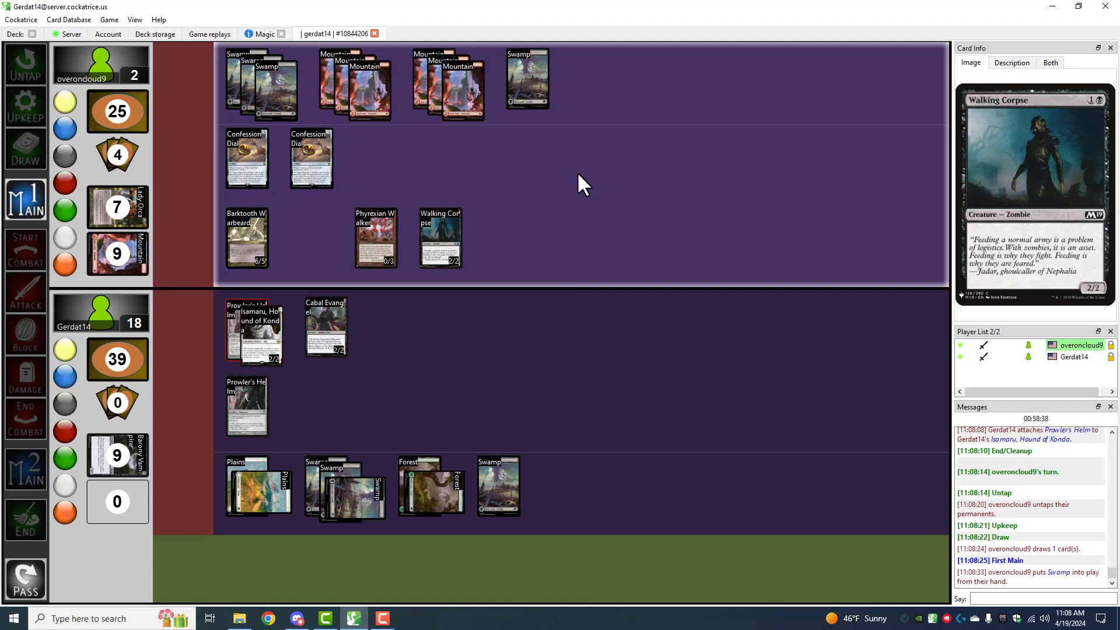
pyautogui.click(246, 158)
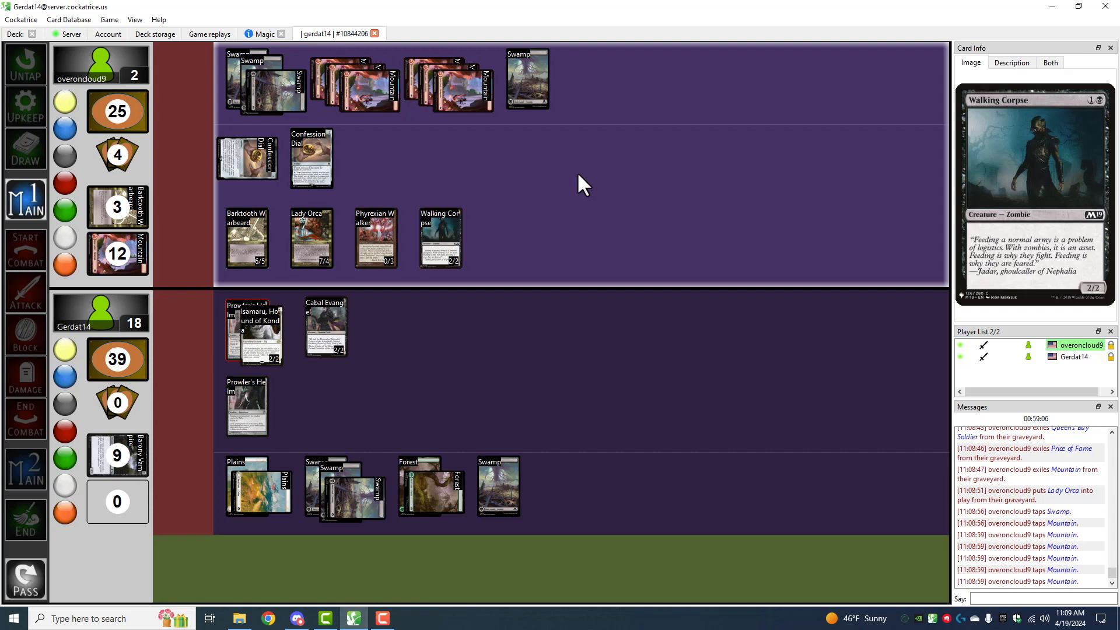
pyautogui.moveTo(508, 186)
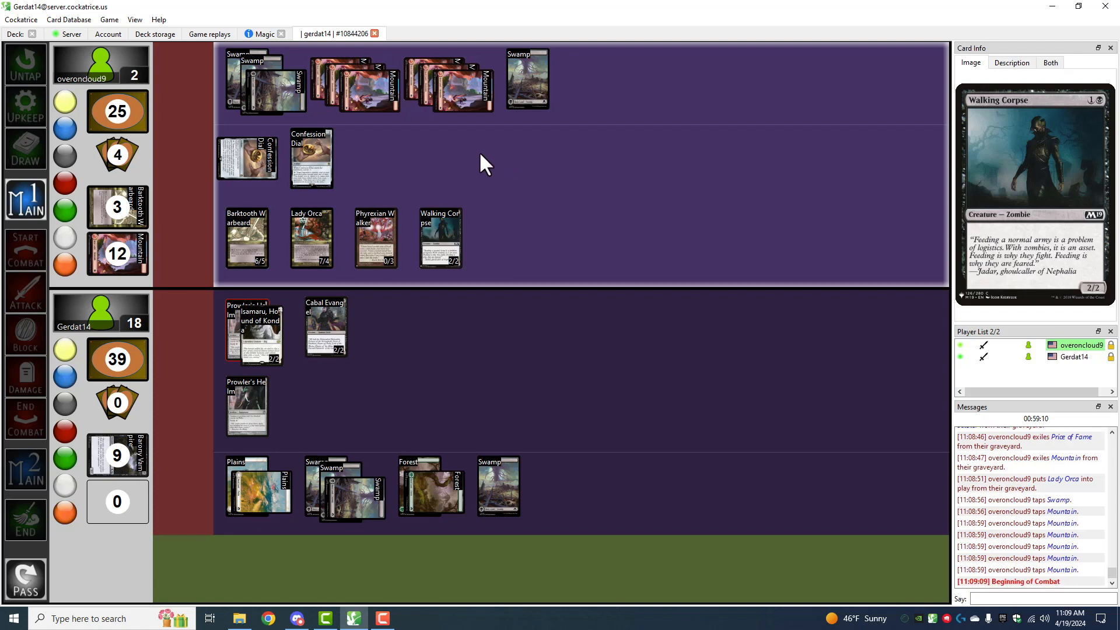
pyautogui.click(25, 293)
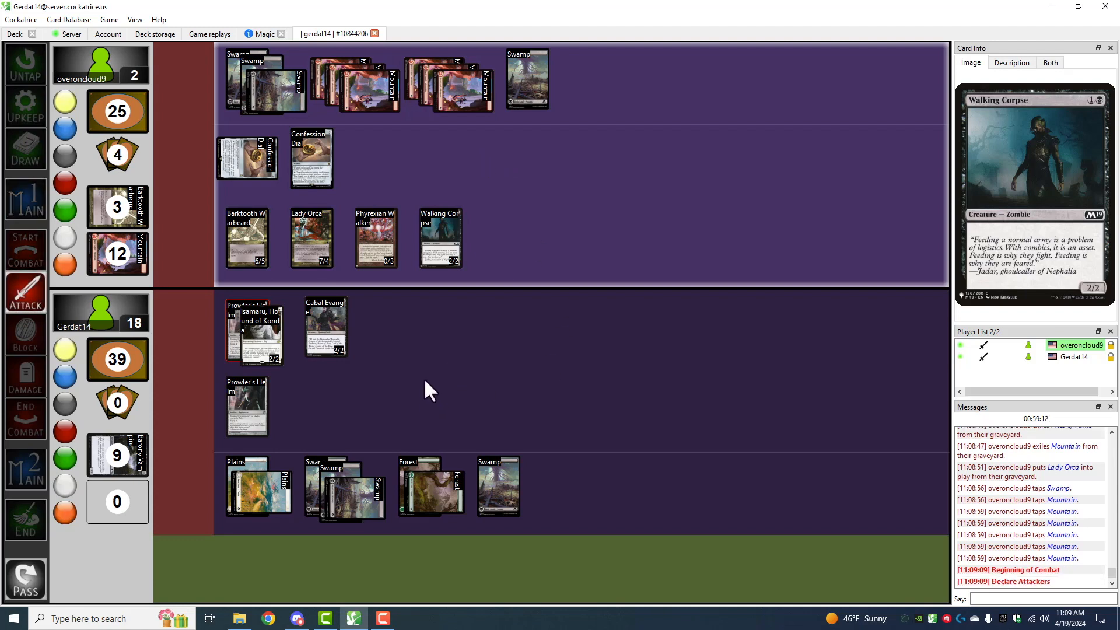
pyautogui.click(246, 237)
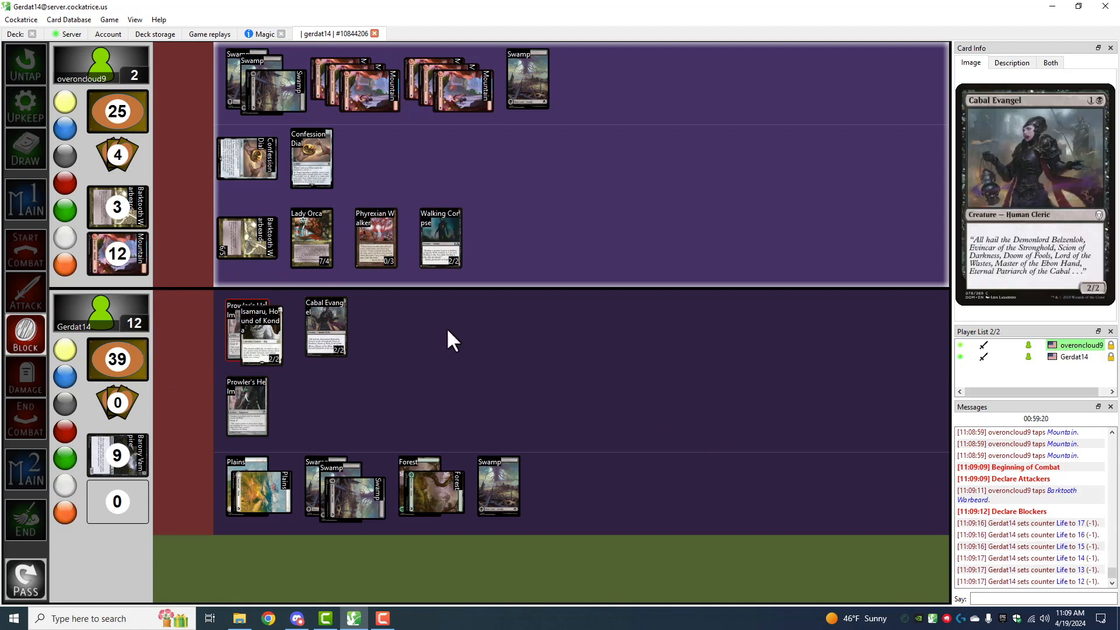
pyautogui.moveTo(417, 407)
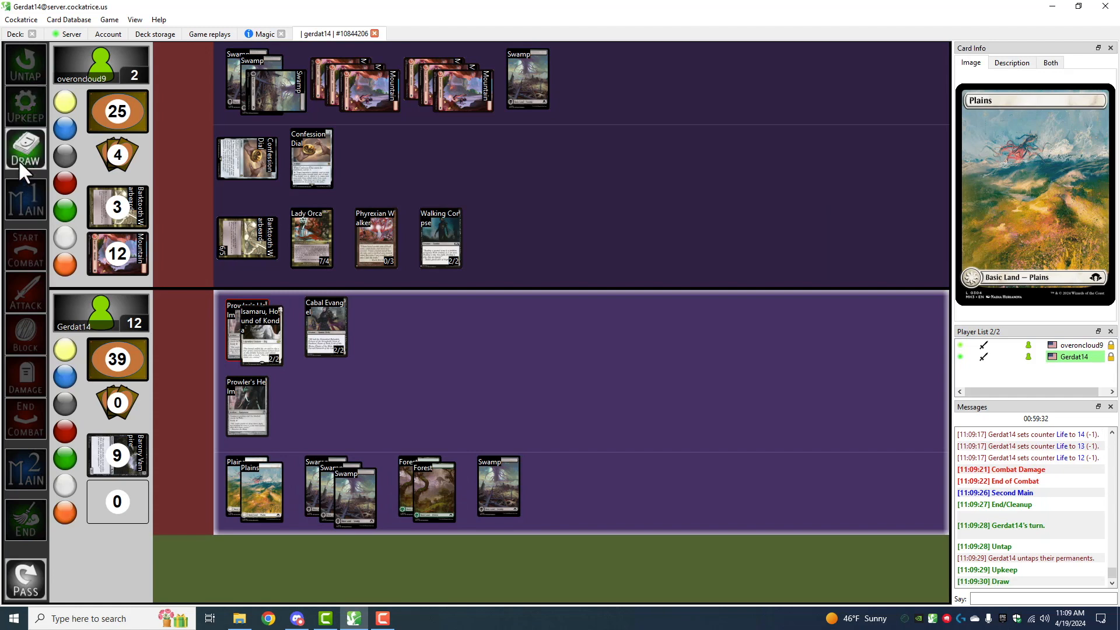
# Draw for the turn, cast Bear Cub, and enter combat attacking with Isamaru.
pyautogui.click(26, 148)
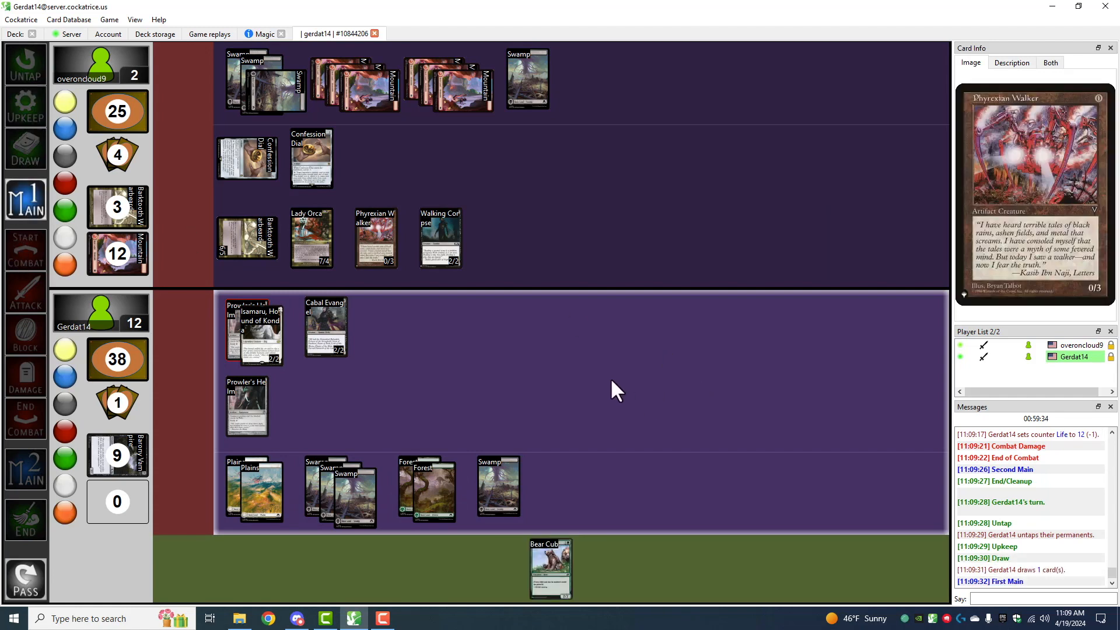
pyautogui.click(355, 493)
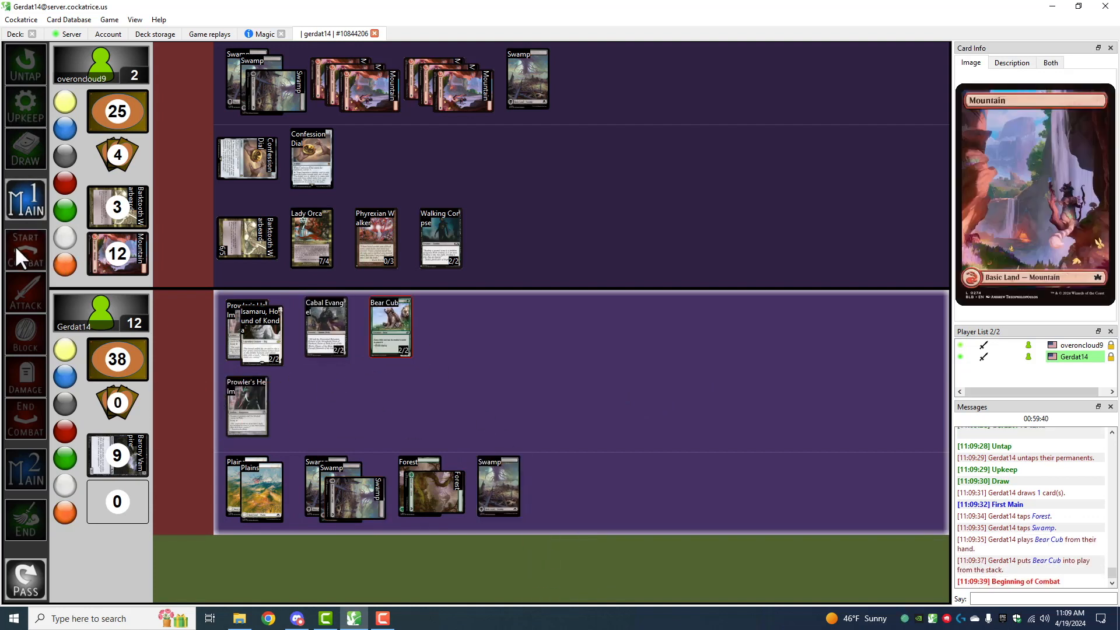
pyautogui.click(254, 332)
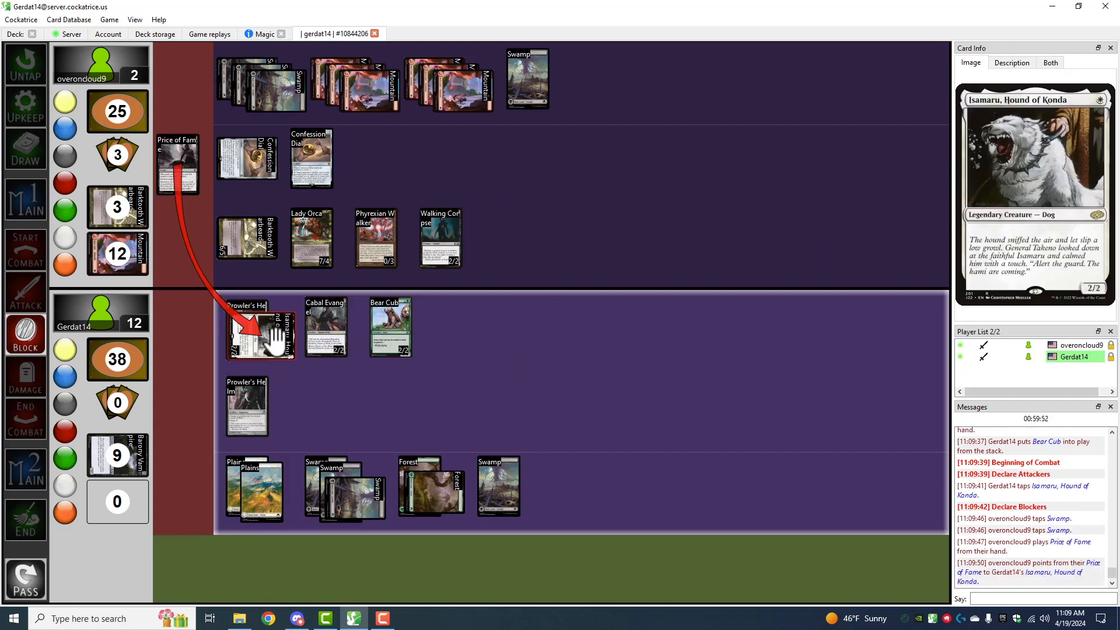
# Unattach Prowler's Helm from Isamaru, Hound of Konda after Price of Fame resolves.
pyautogui.rightClick(260, 332)
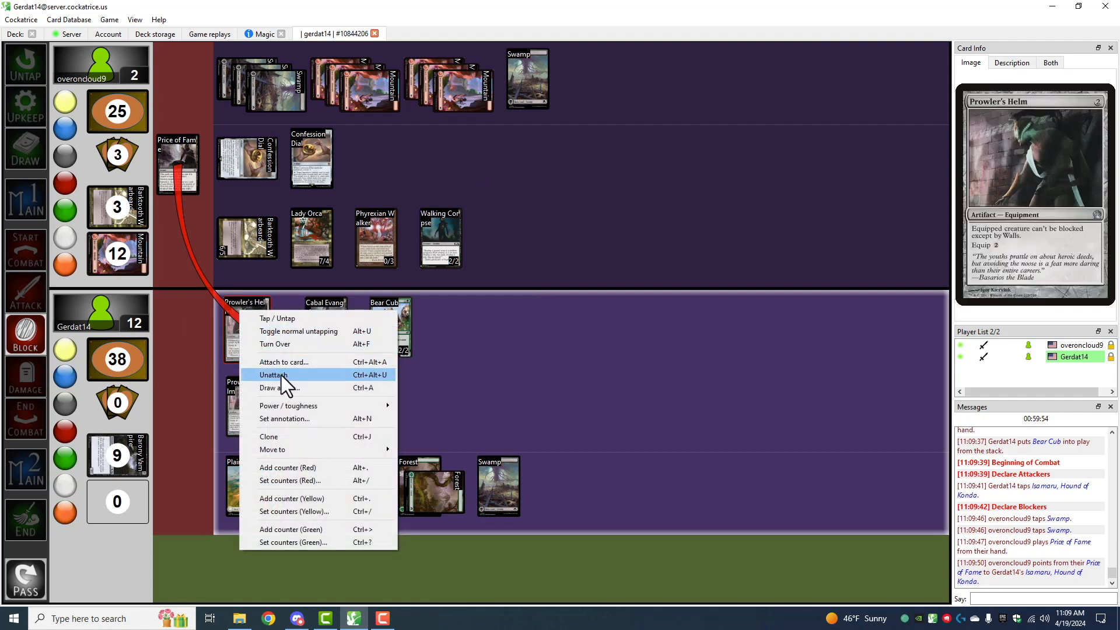
pyautogui.click(273, 375)
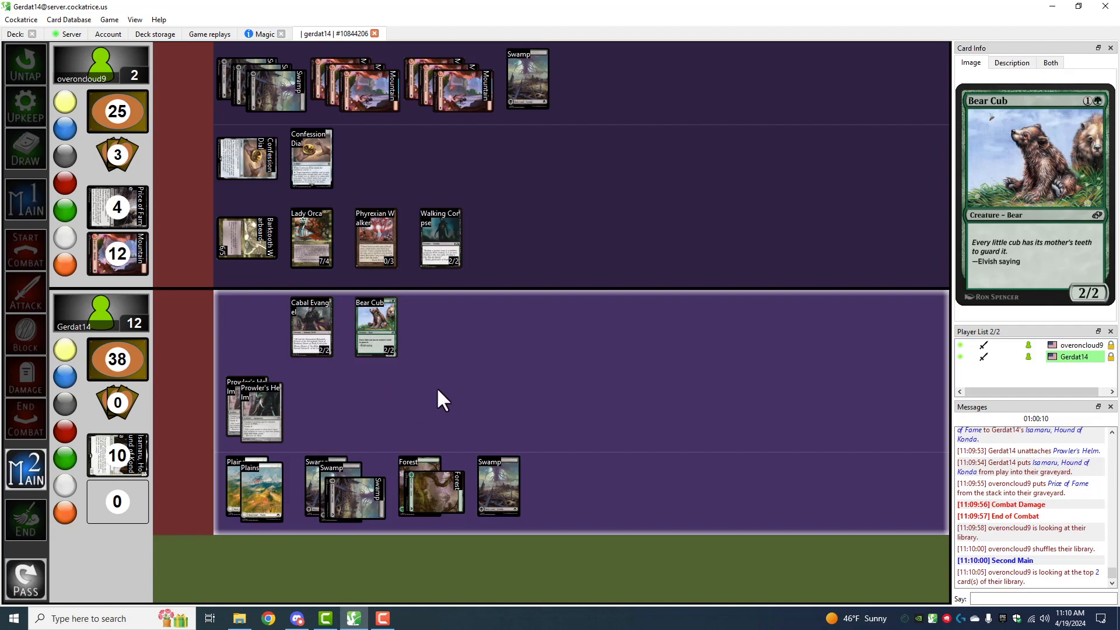
pyautogui.moveTo(255, 489)
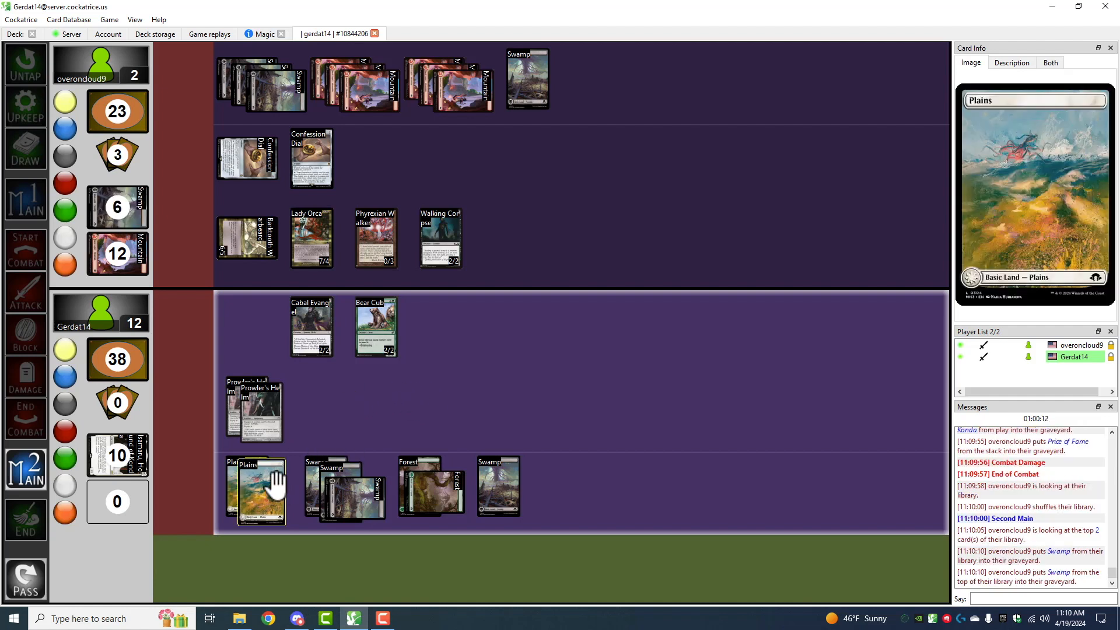
# Attach Prowler's Helm to Bear Cub and end the turn.
pyautogui.rightClick(252, 410)
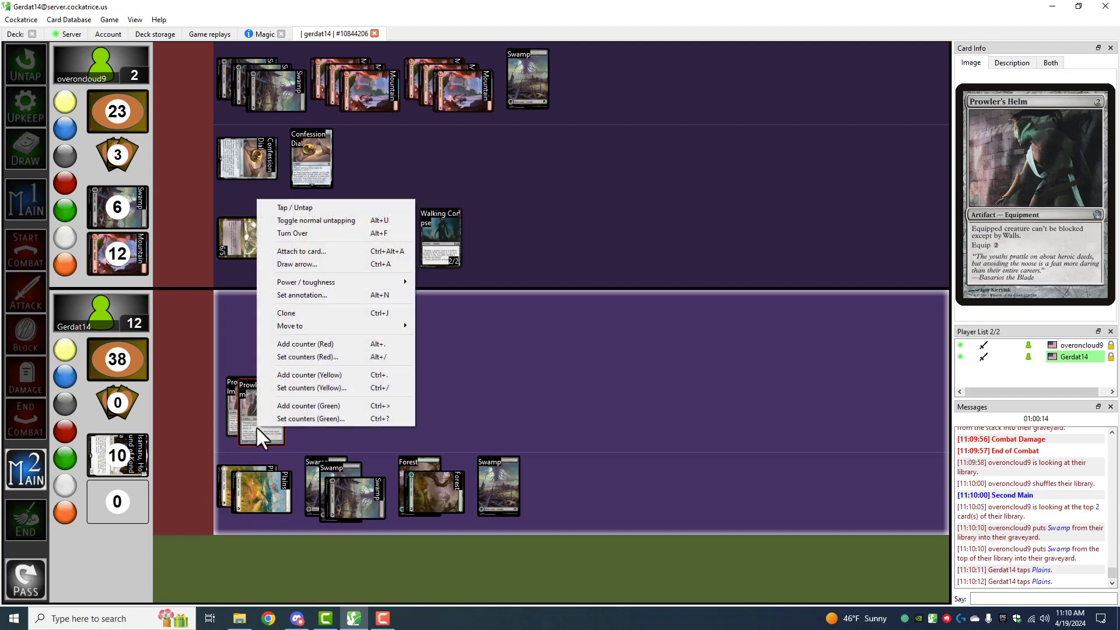
pyautogui.click(301, 250)
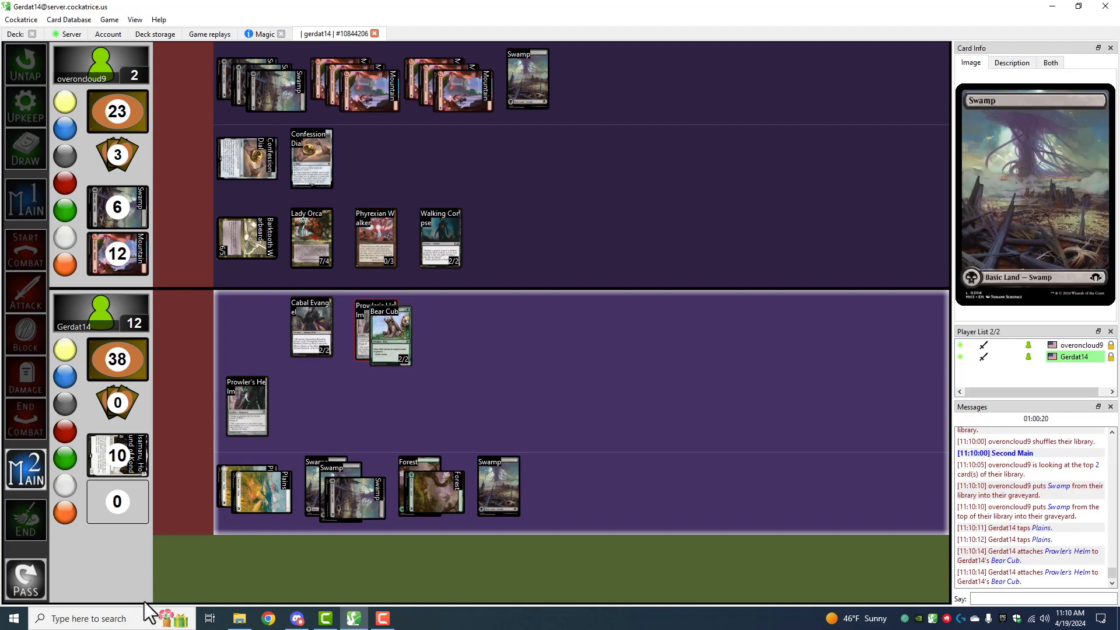
pyautogui.click(25, 520)
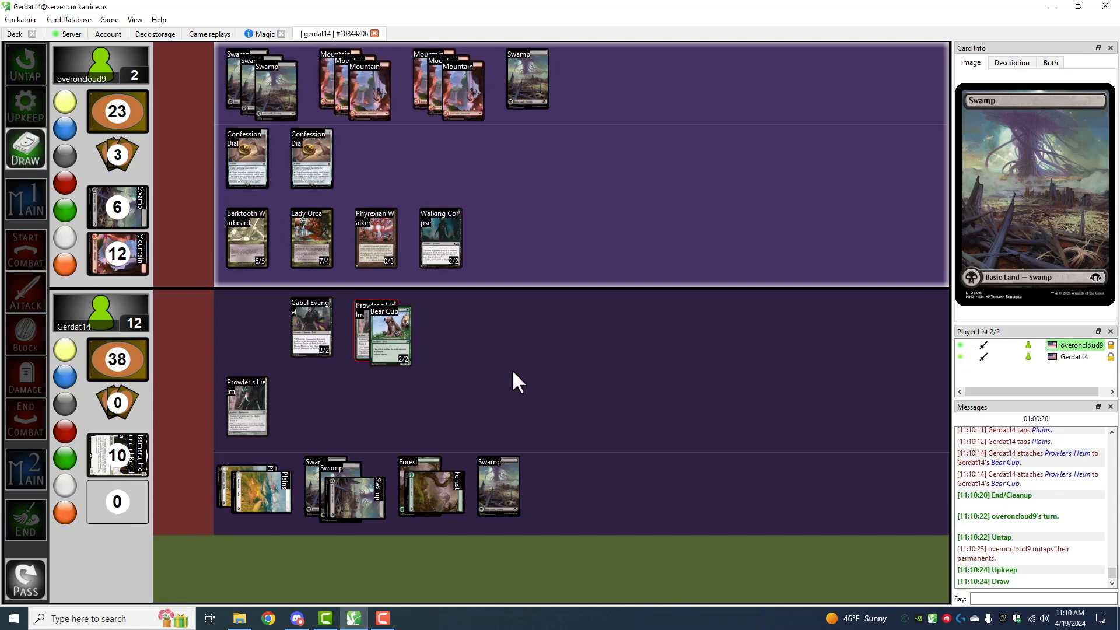
pyautogui.click(24, 199)
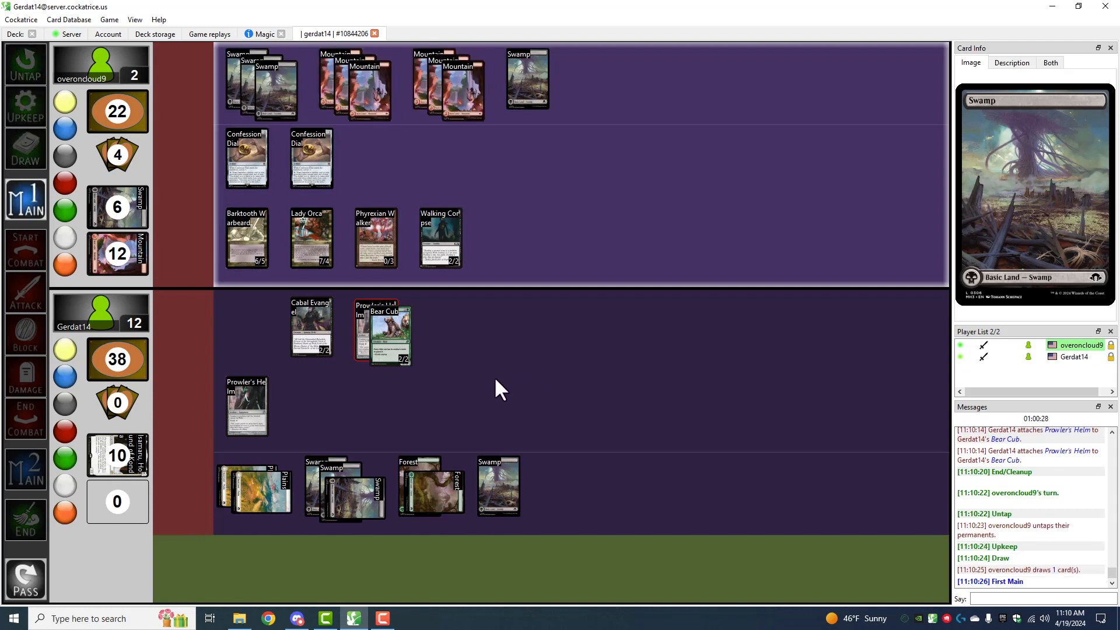
pyautogui.moveTo(514, 397)
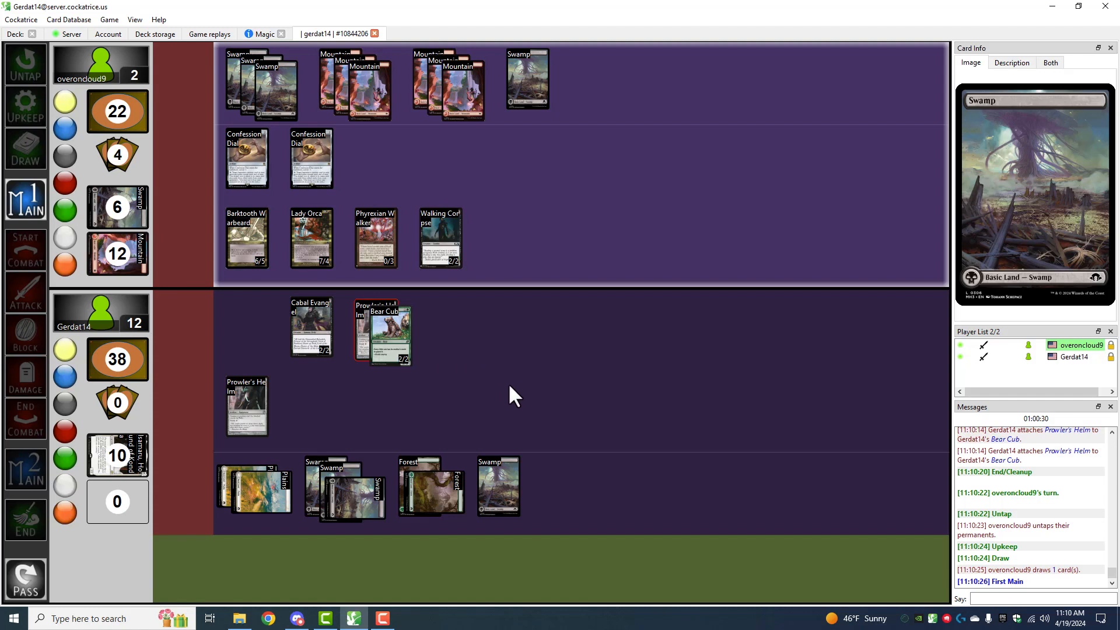
pyautogui.moveTo(498, 398)
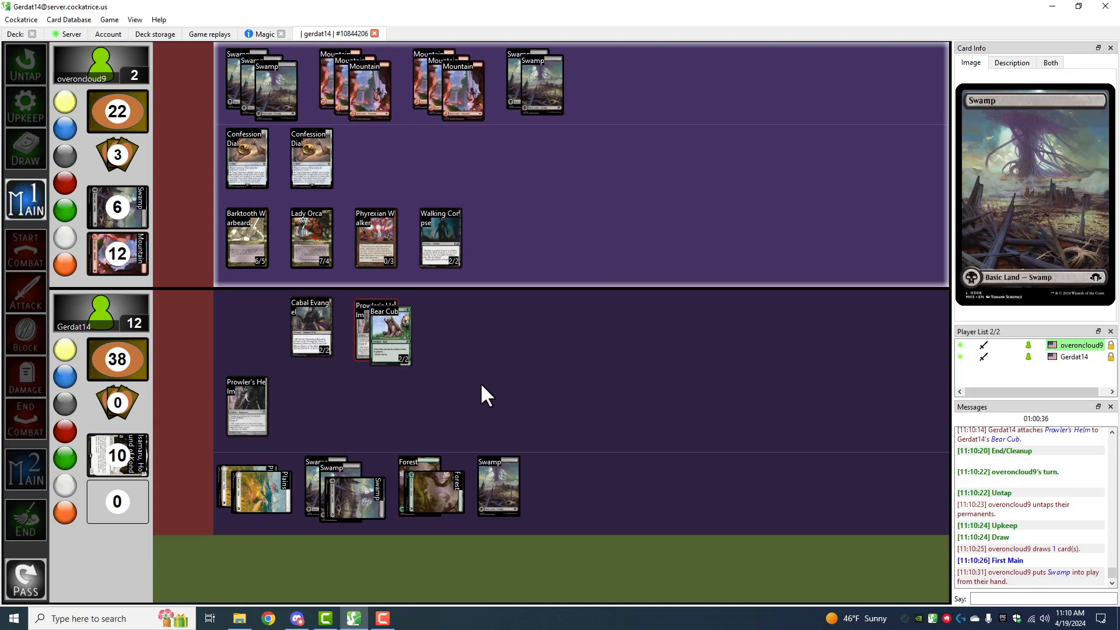
pyautogui.moveTo(536, 357)
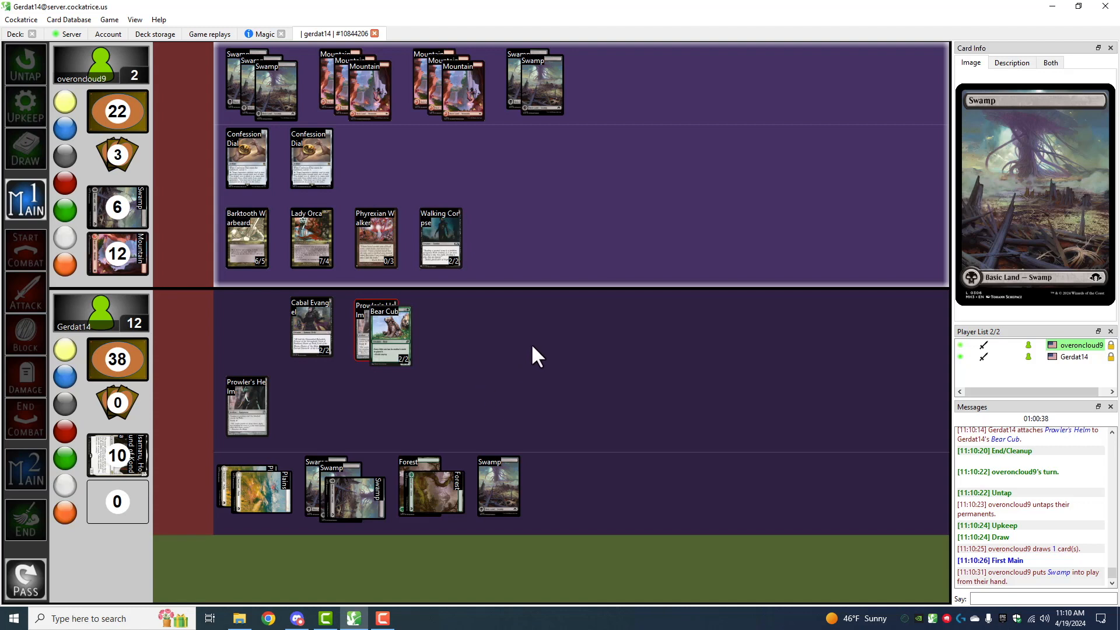
pyautogui.moveTo(495, 378)
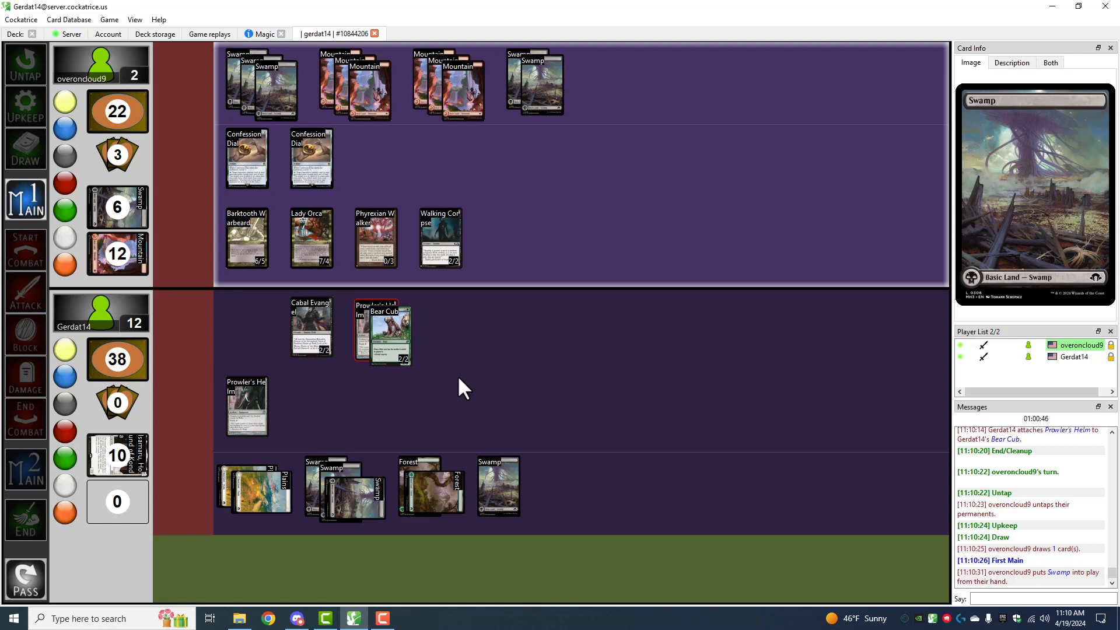
pyautogui.moveTo(460, 394)
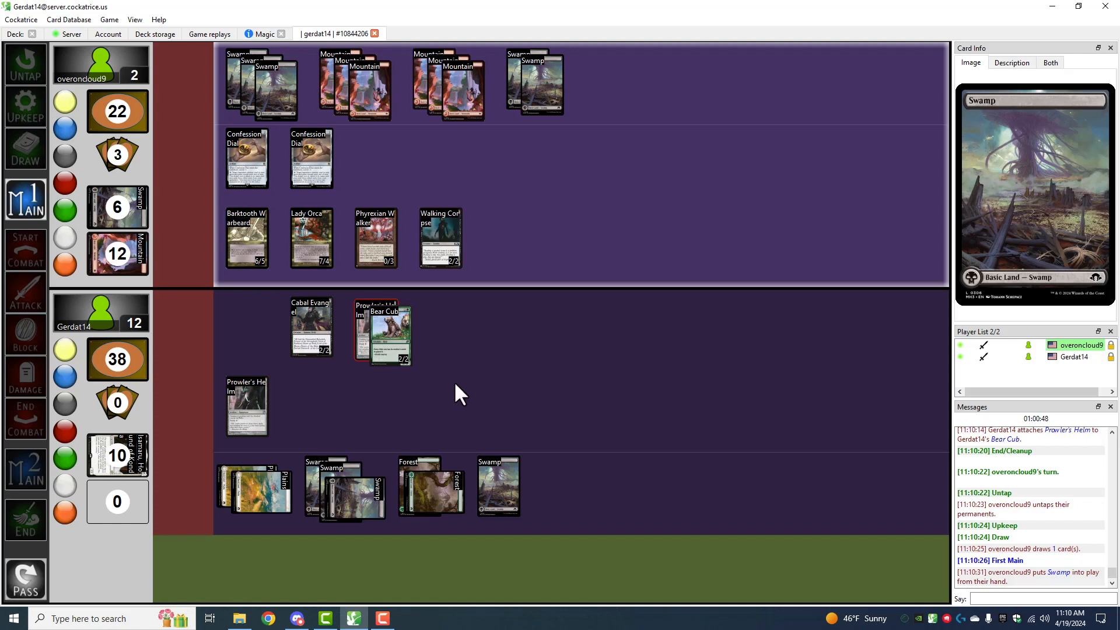
pyautogui.moveTo(431, 405)
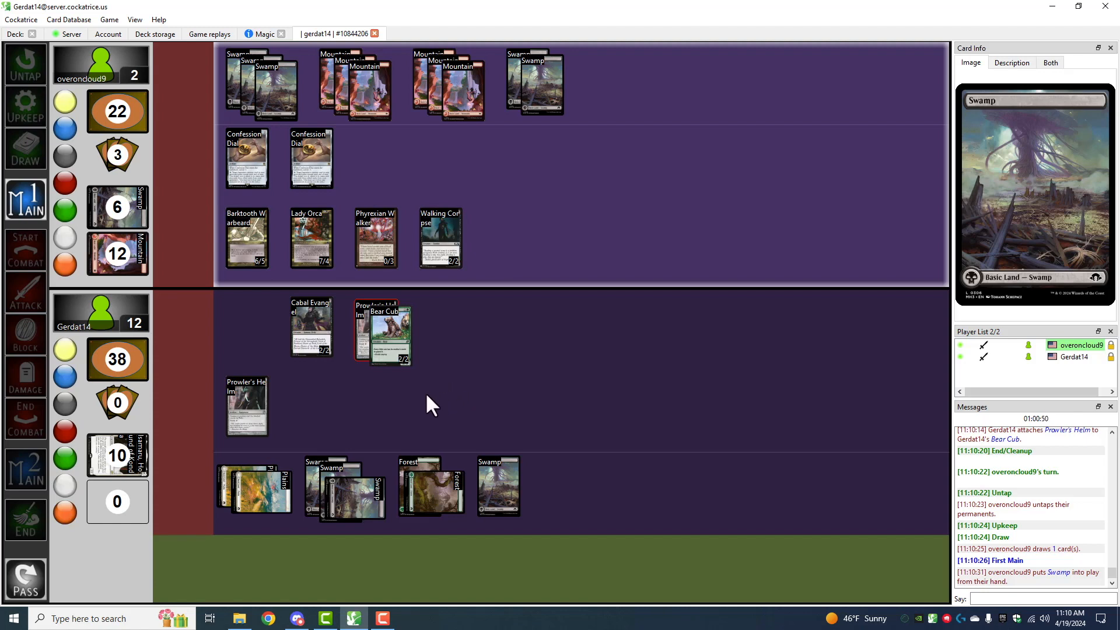
pyautogui.click(26, 292)
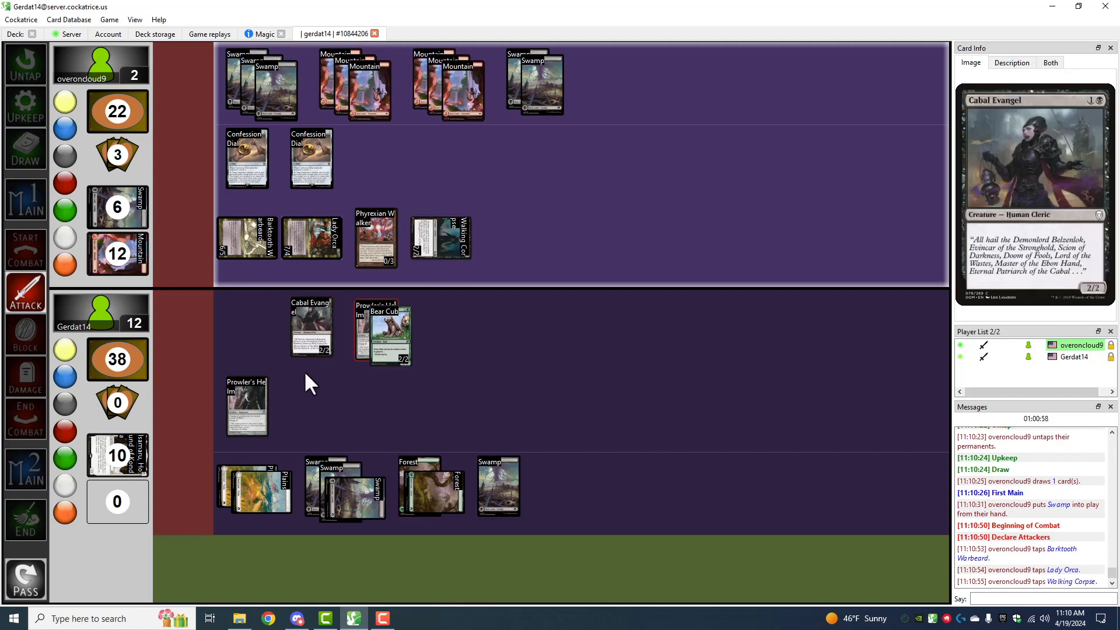
# Declare Cabal Evangel as a blocker against the attacking Lady Orca.
pyautogui.rightClick(311, 326)
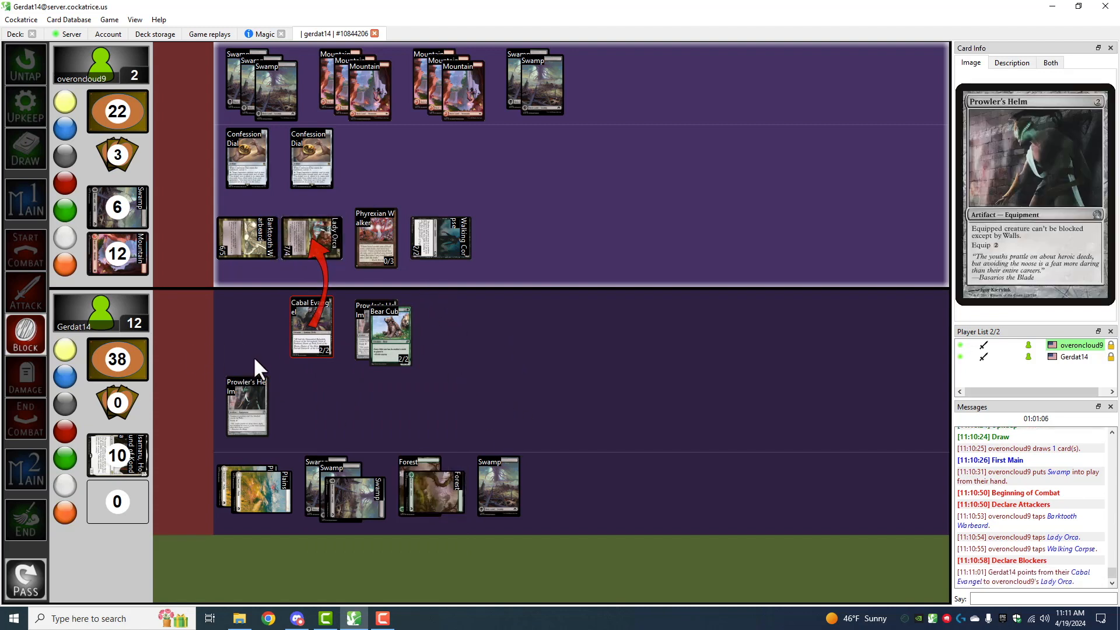
pyautogui.moveTo(243, 335)
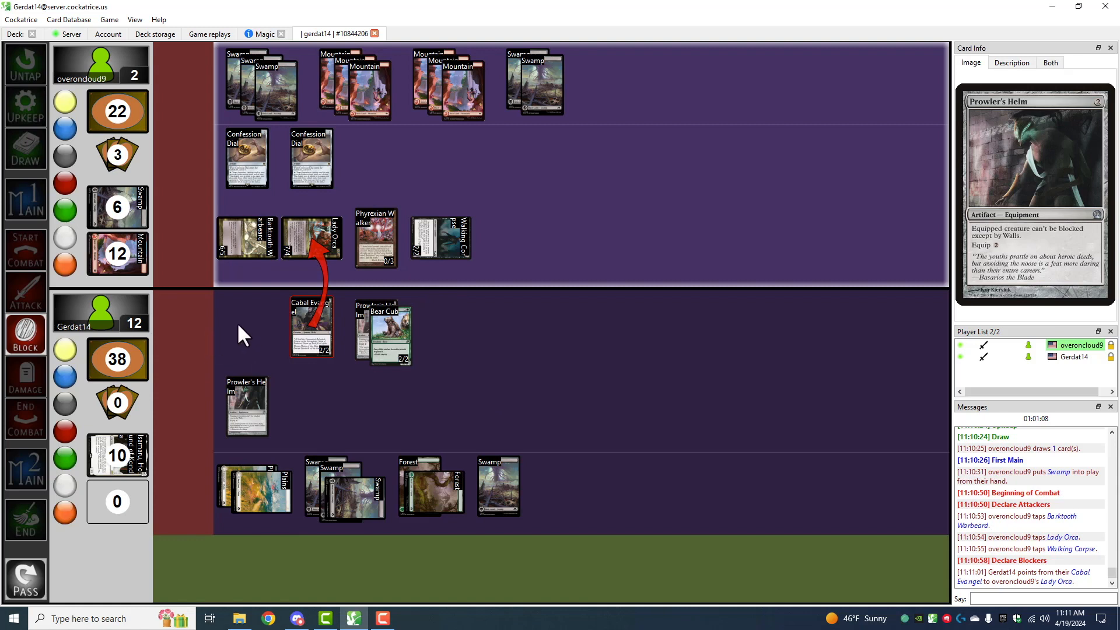
pyautogui.moveTo(237, 357)
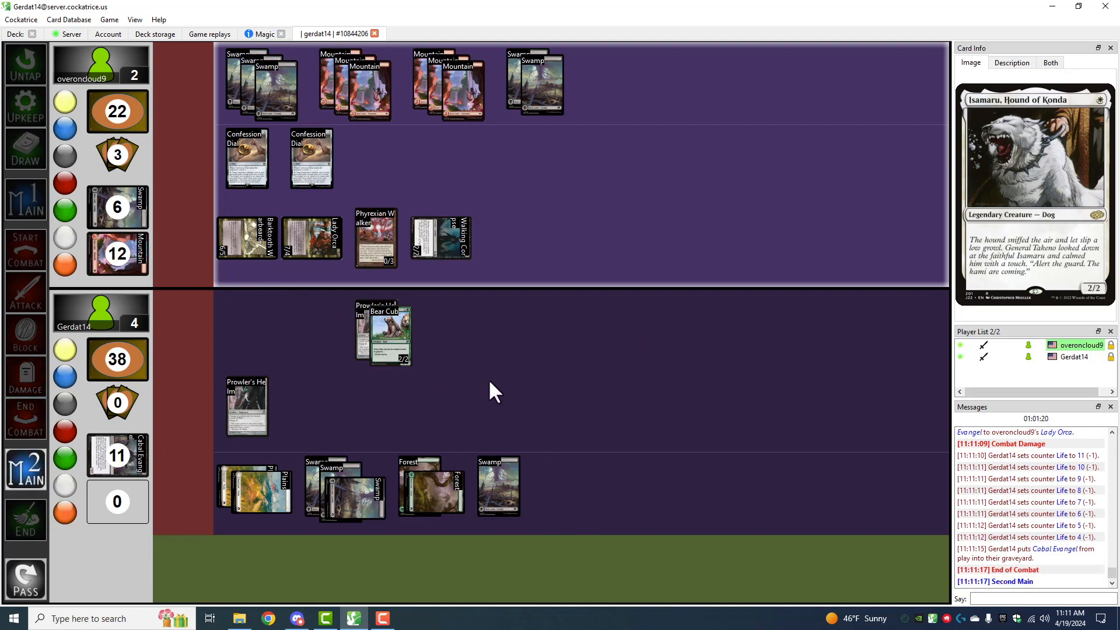
pyautogui.moveTo(489, 355)
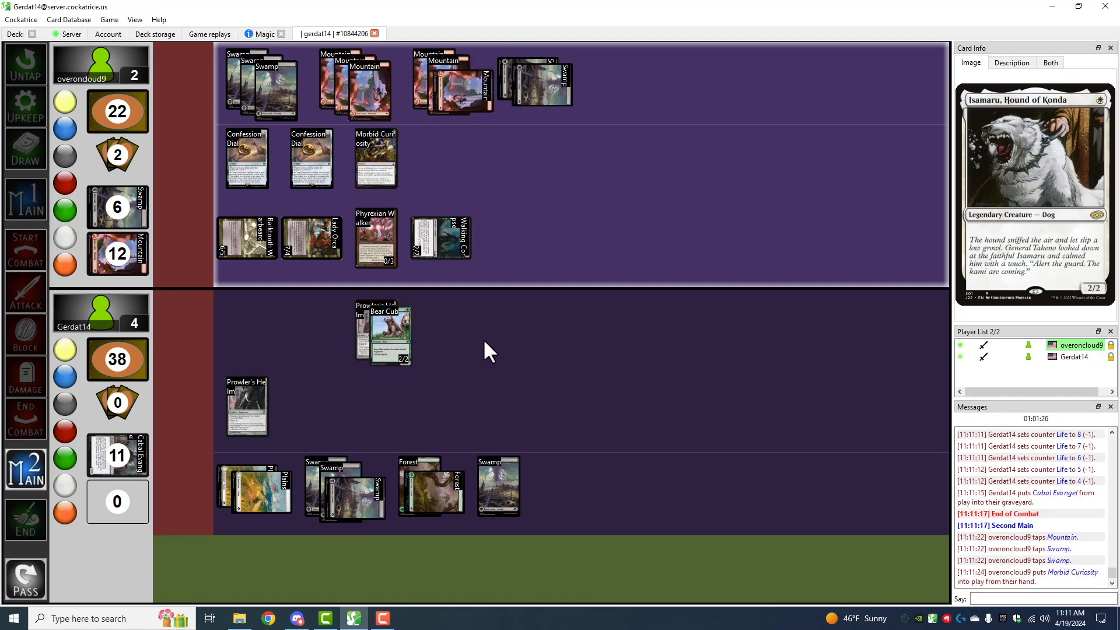
pyautogui.moveTo(549, 178)
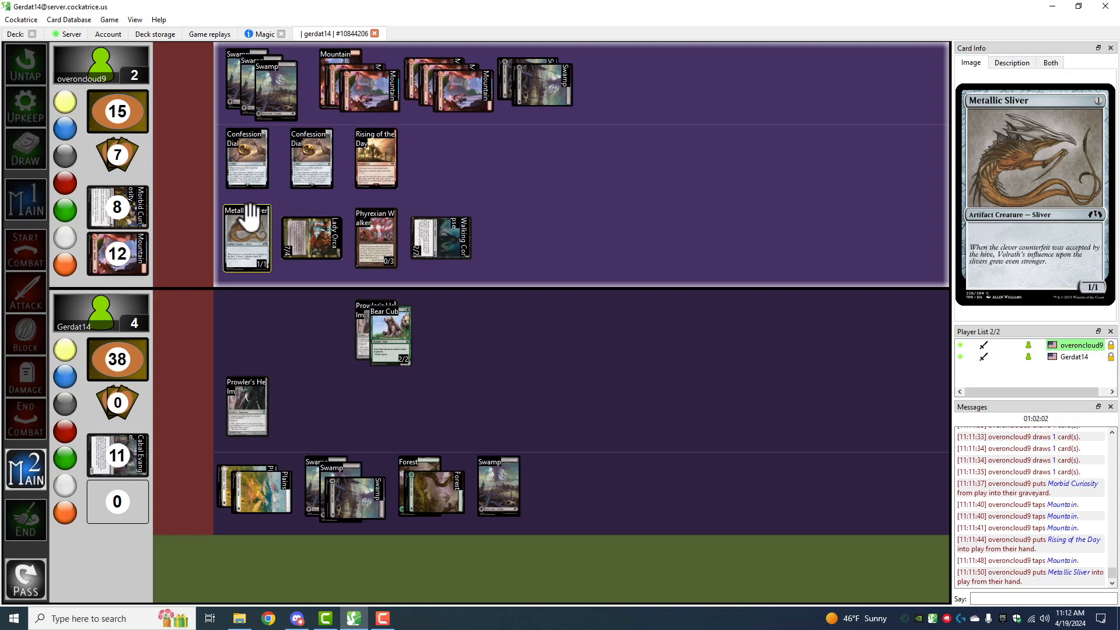
pyautogui.moveTo(256, 294)
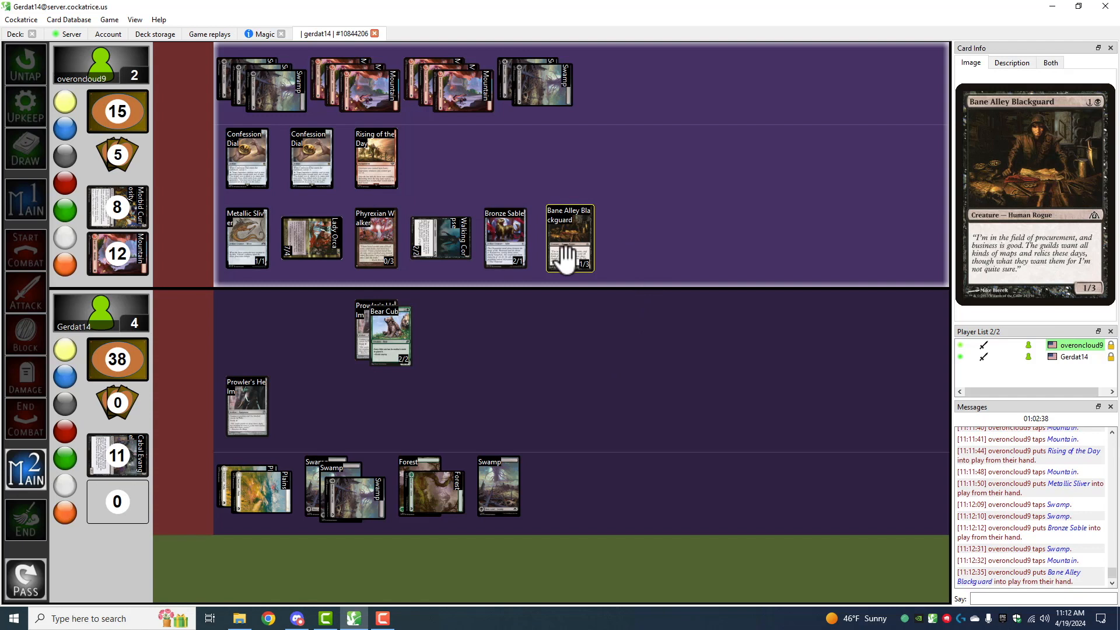
pyautogui.moveTo(569, 255)
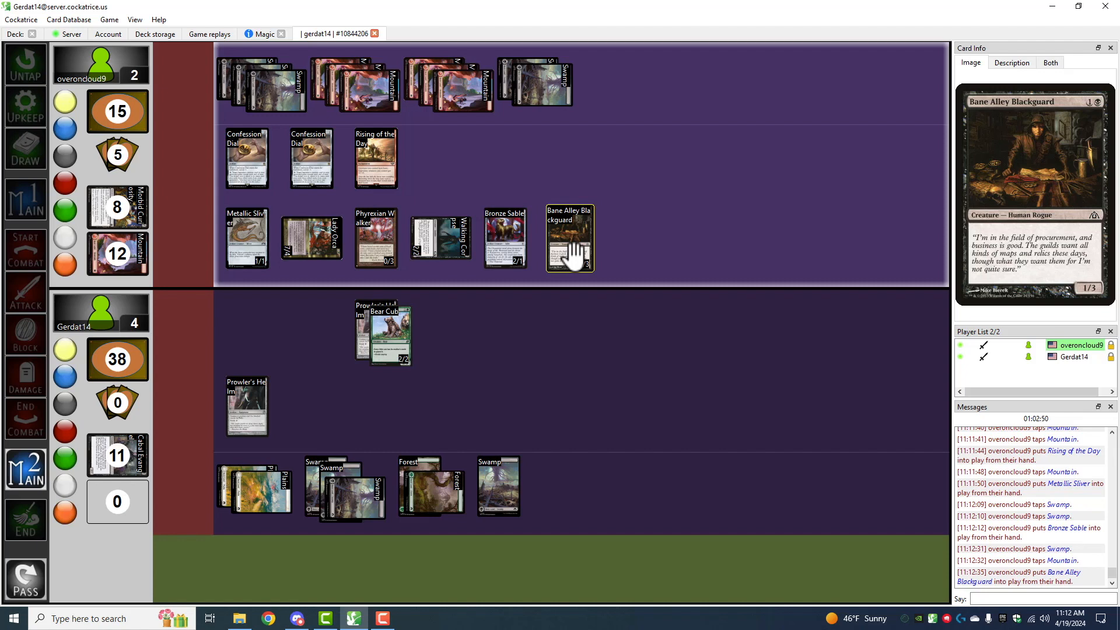
# Advance the opponent's turn to its End step after their creatures are cast.
pyautogui.click(25, 519)
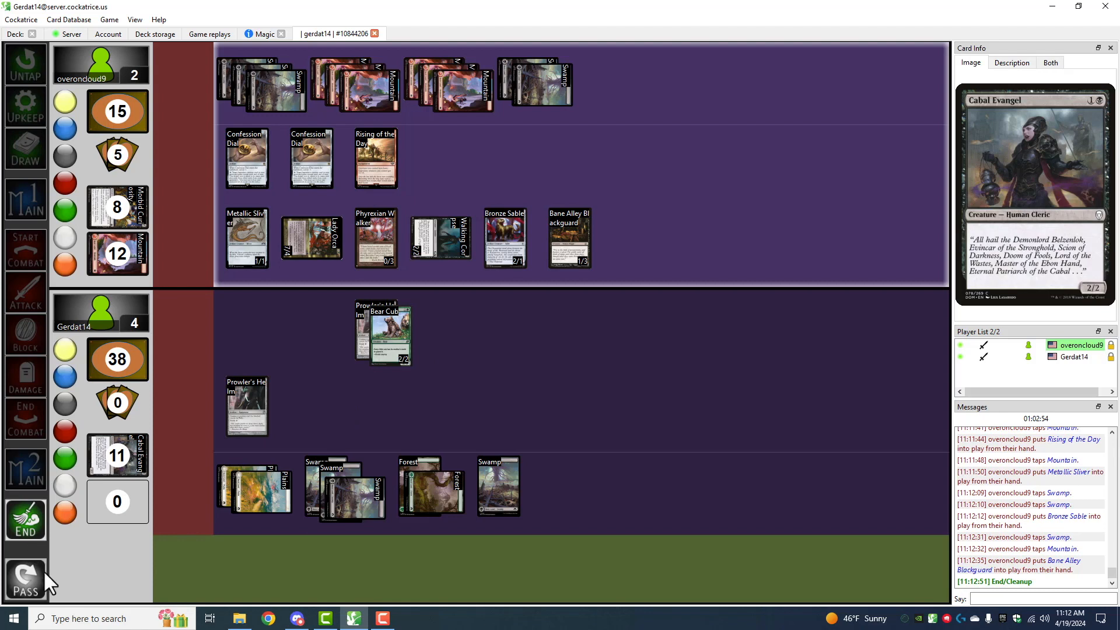
# Pass the turn to yourself and move through the phases to cast Alpine Grizzly.
pyautogui.click(25, 578)
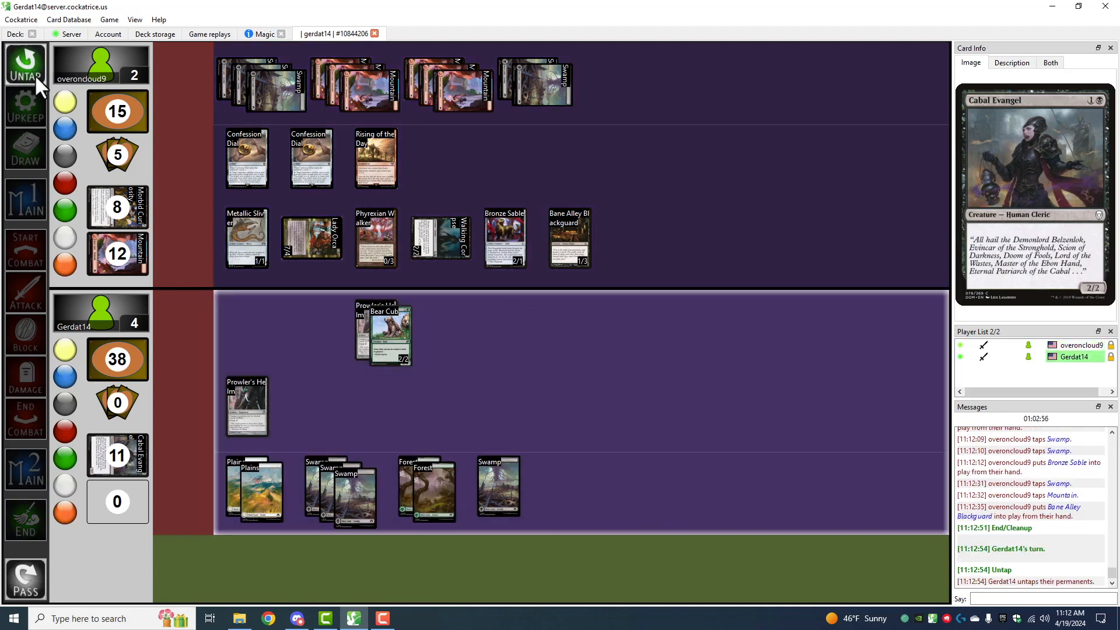
pyautogui.click(25, 151)
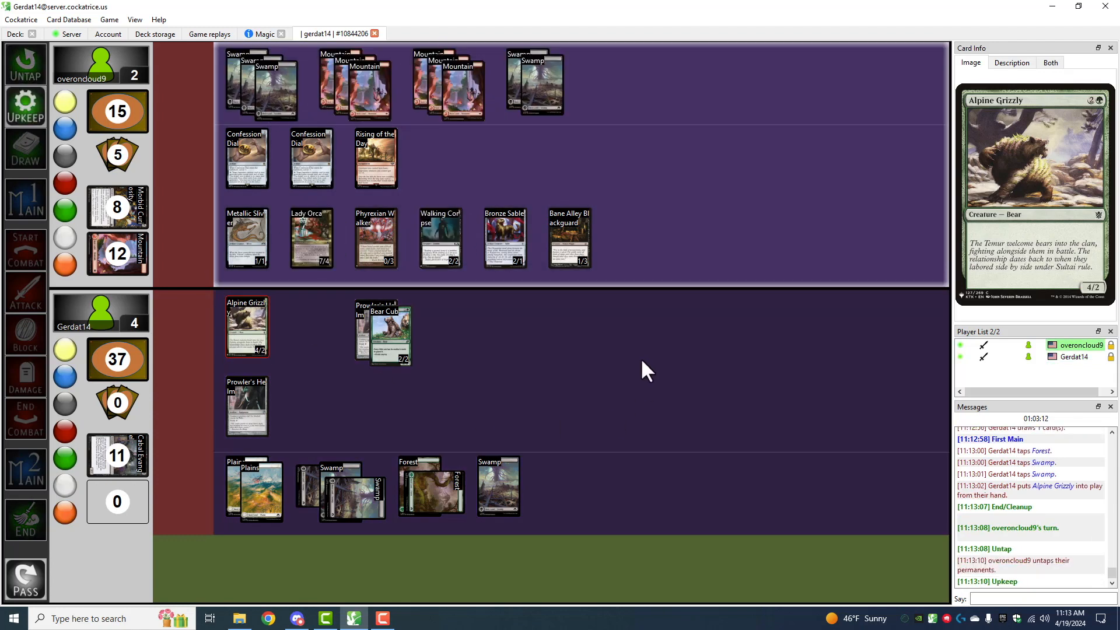
# Move the opponent's turn through Draw and Main 1 while Yargle and Barktooth Warbeard come into play.
pyautogui.click(25, 149)
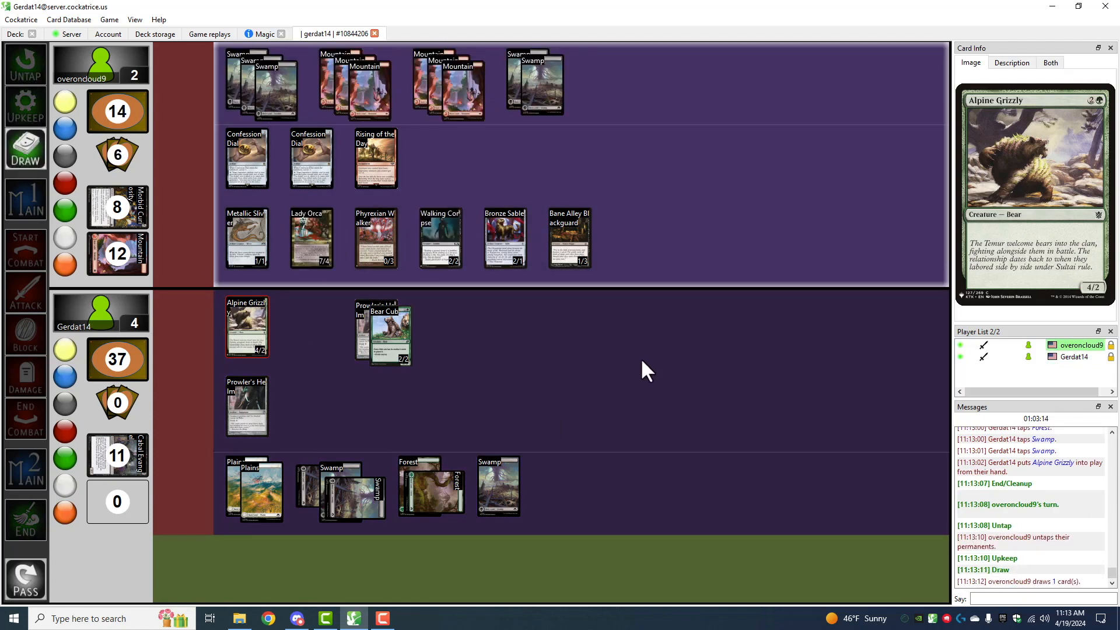
pyautogui.click(24, 198)
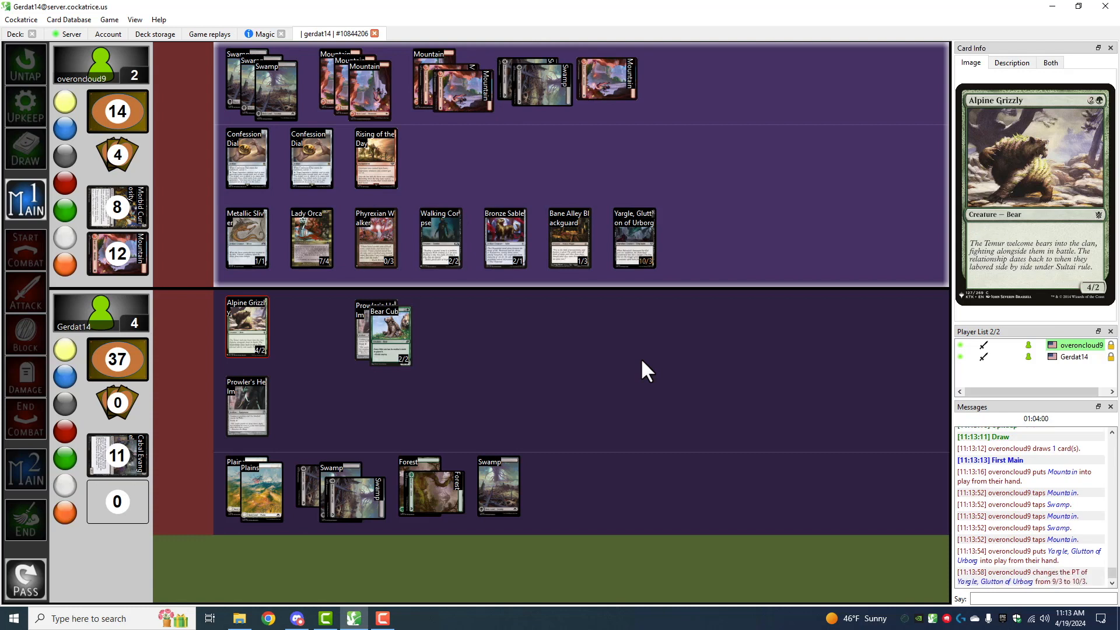
pyautogui.moveTo(306, 357)
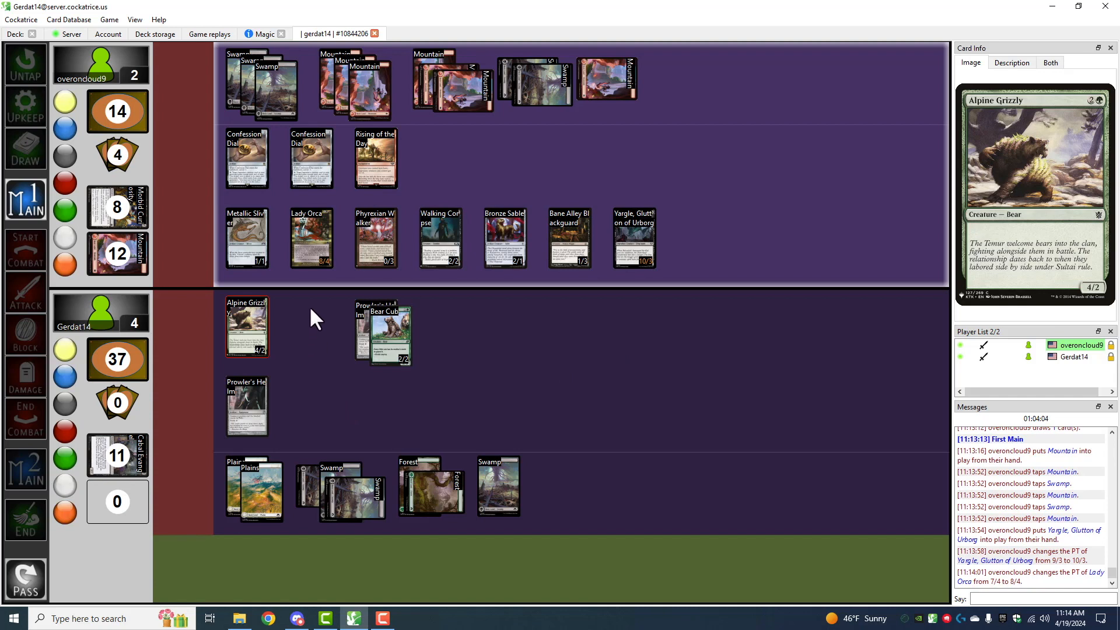
pyautogui.moveTo(308, 323)
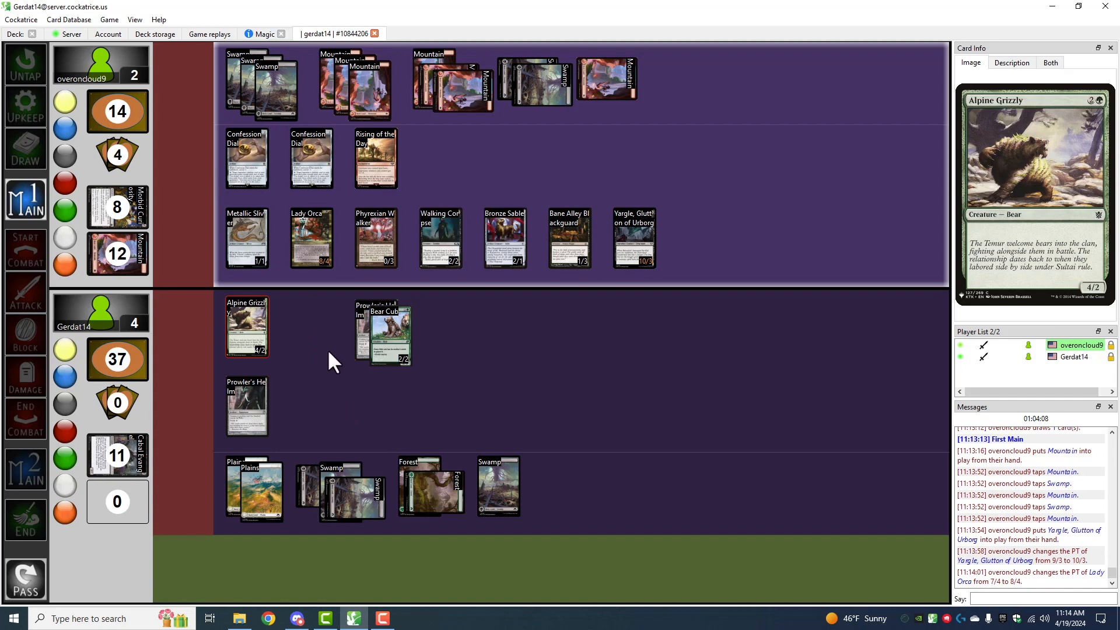
pyautogui.click(246, 158)
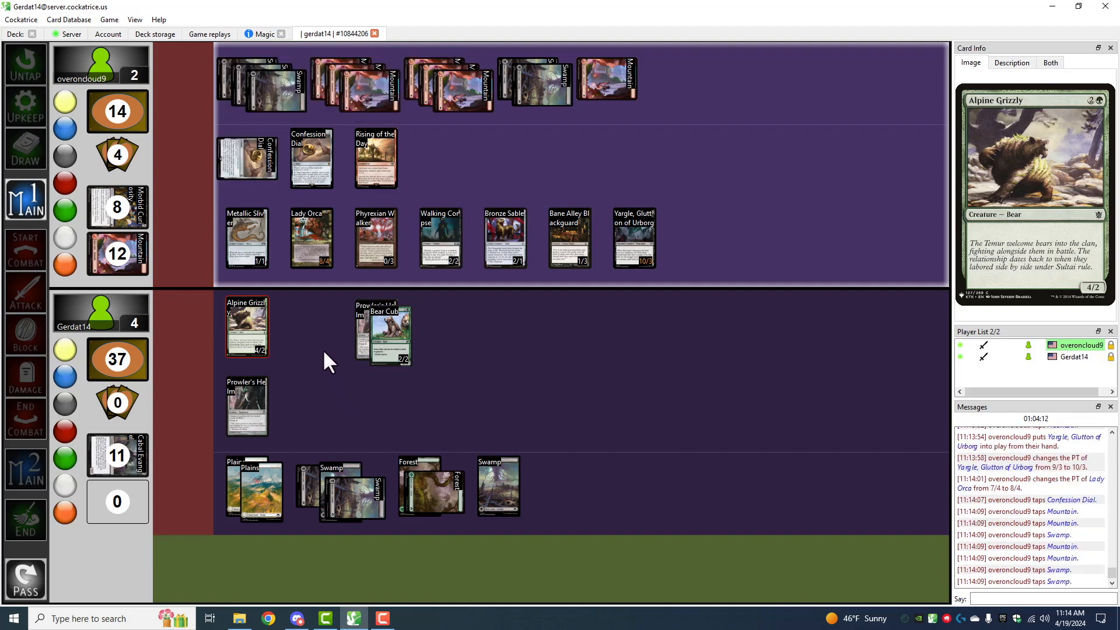
pyautogui.moveTo(317, 348)
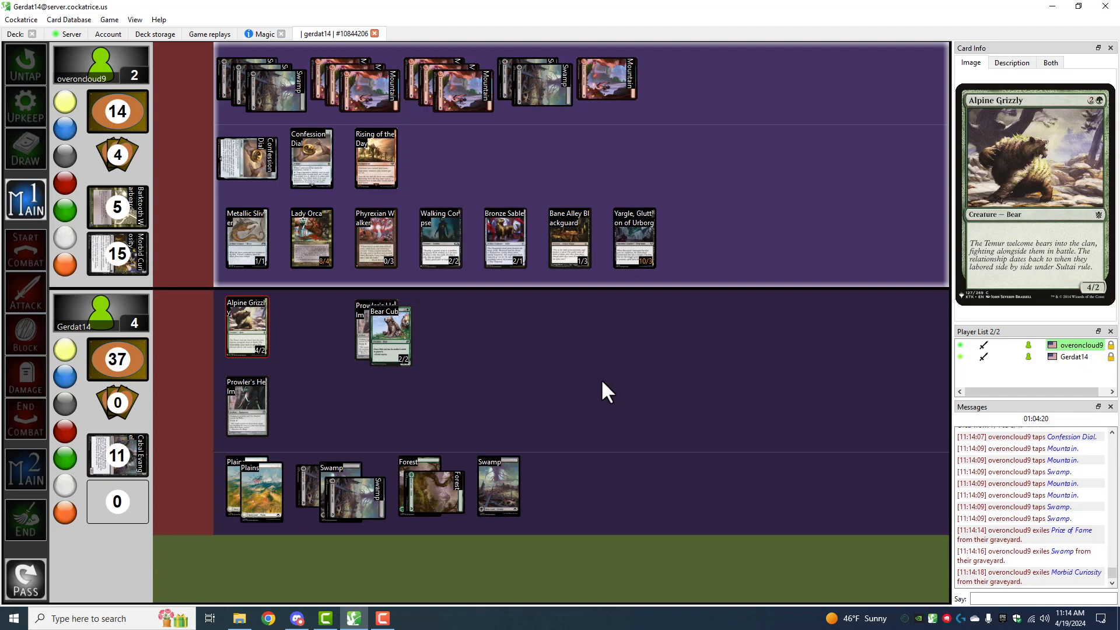
pyautogui.moveTo(578, 382)
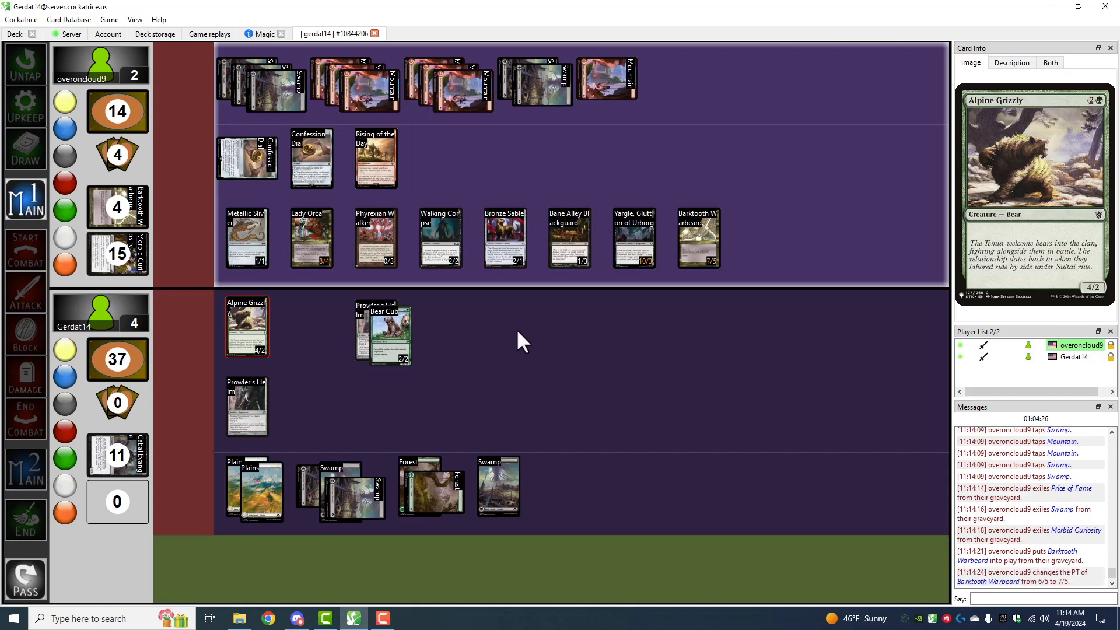
pyautogui.moveTo(513, 359)
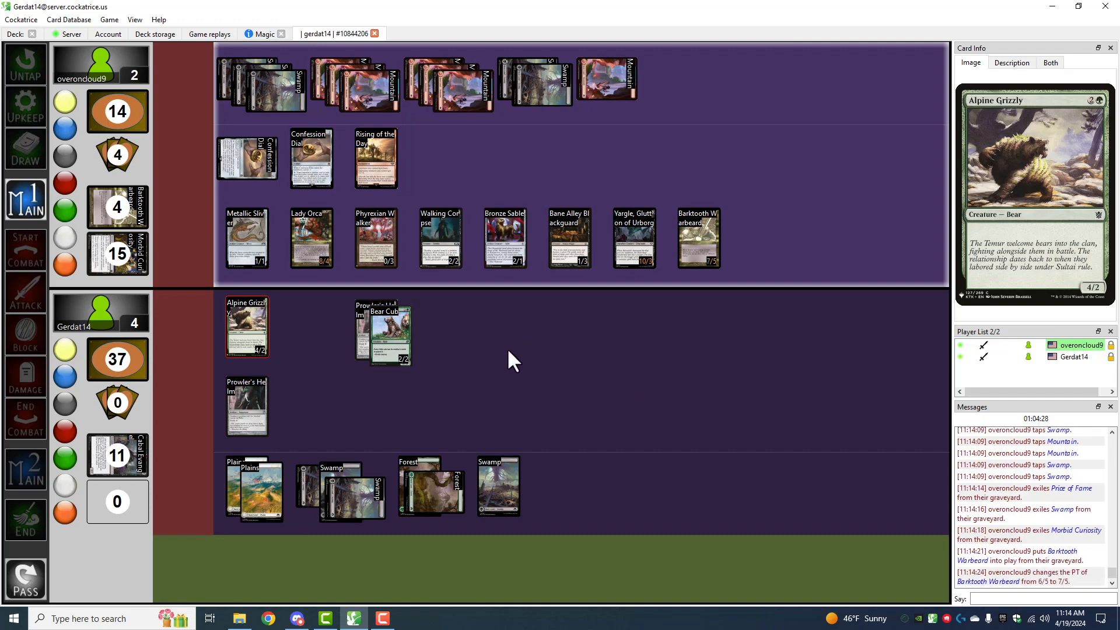
pyautogui.moveTo(585, 350)
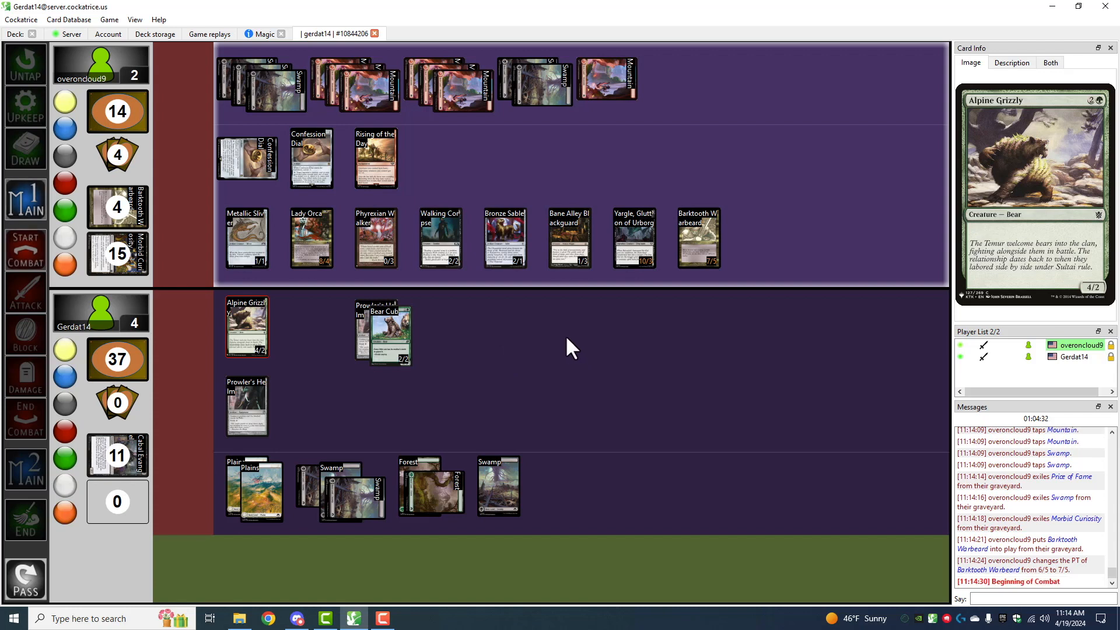
# Advance the opponent's turn to the Declare Attackers step.
pyautogui.click(26, 292)
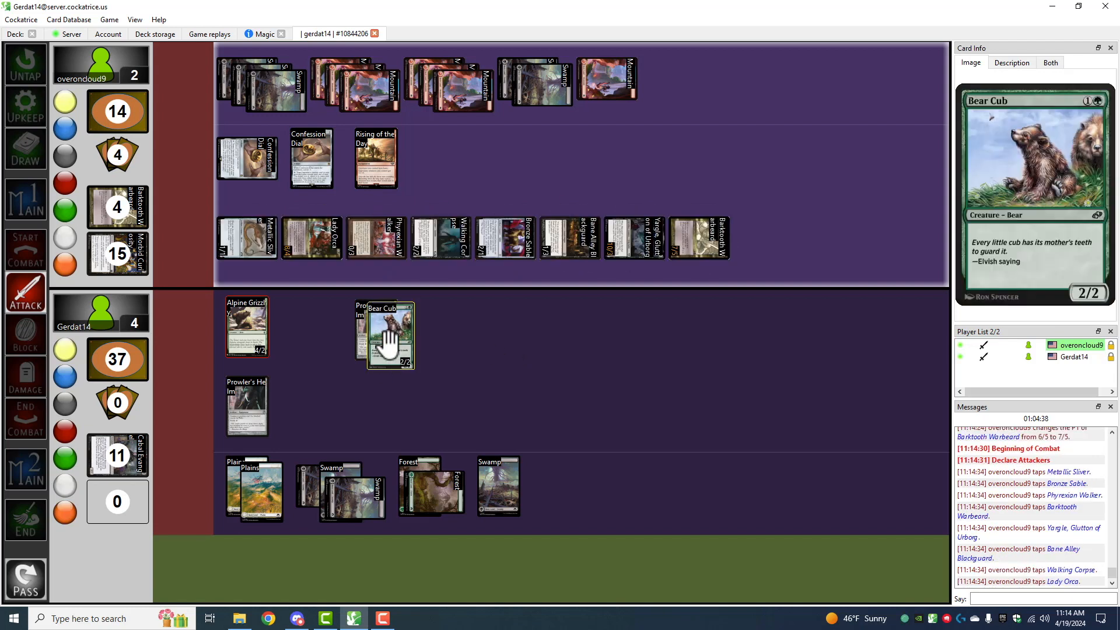
pyautogui.moveTo(443, 415)
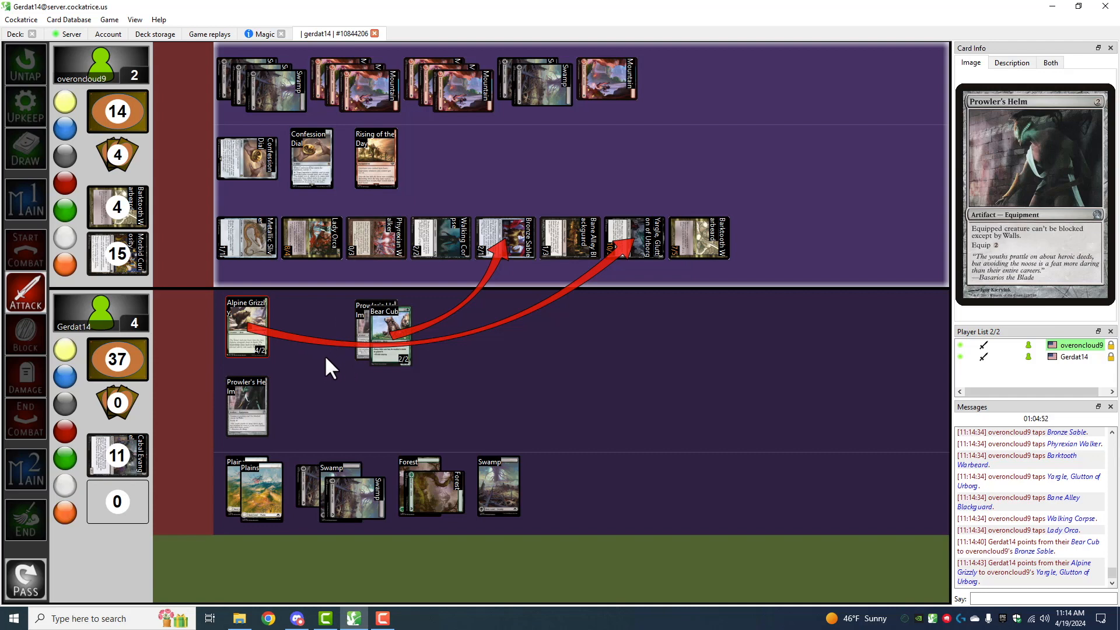
pyautogui.moveTo(345, 398)
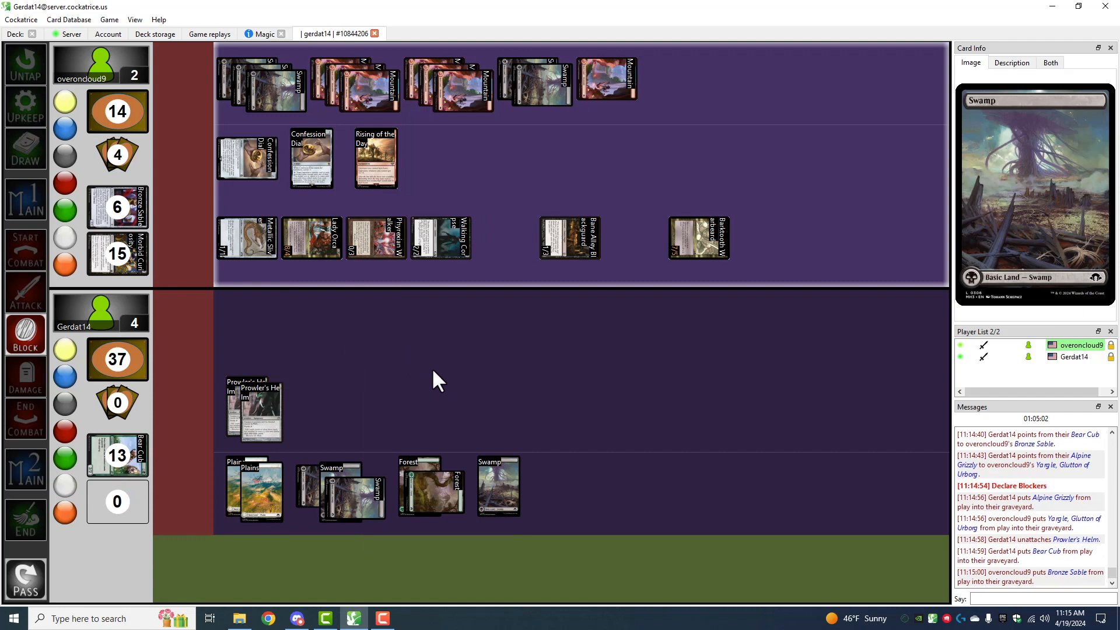
pyautogui.moveTo(329, 284)
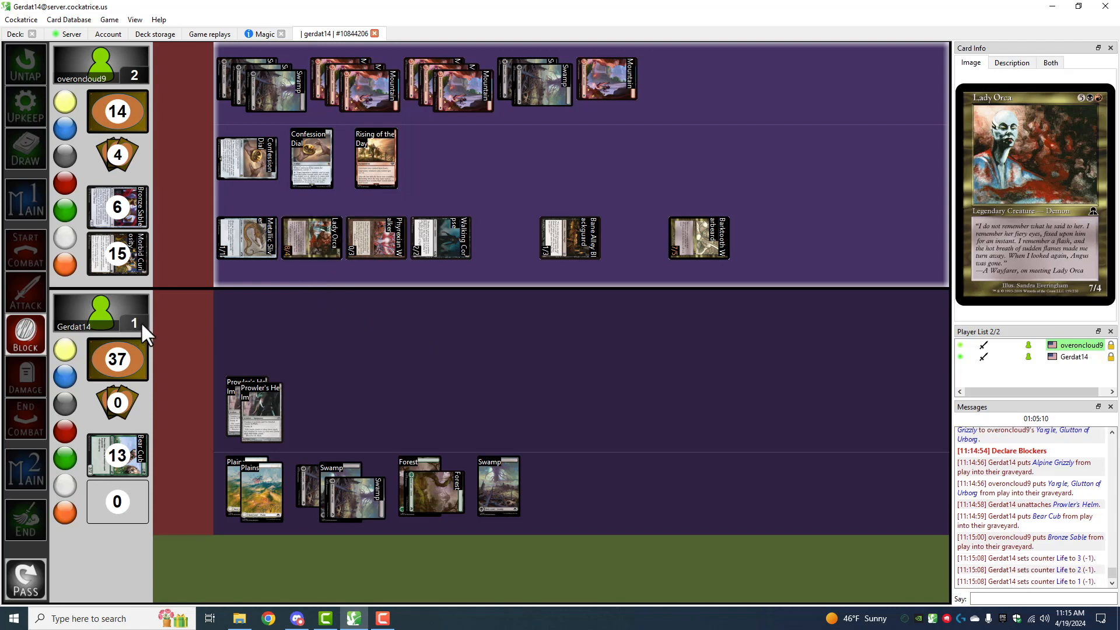
# Lower Gerdat14's life total from 4 down to 0 after the unblocked damage.
pyautogui.click(133, 326)
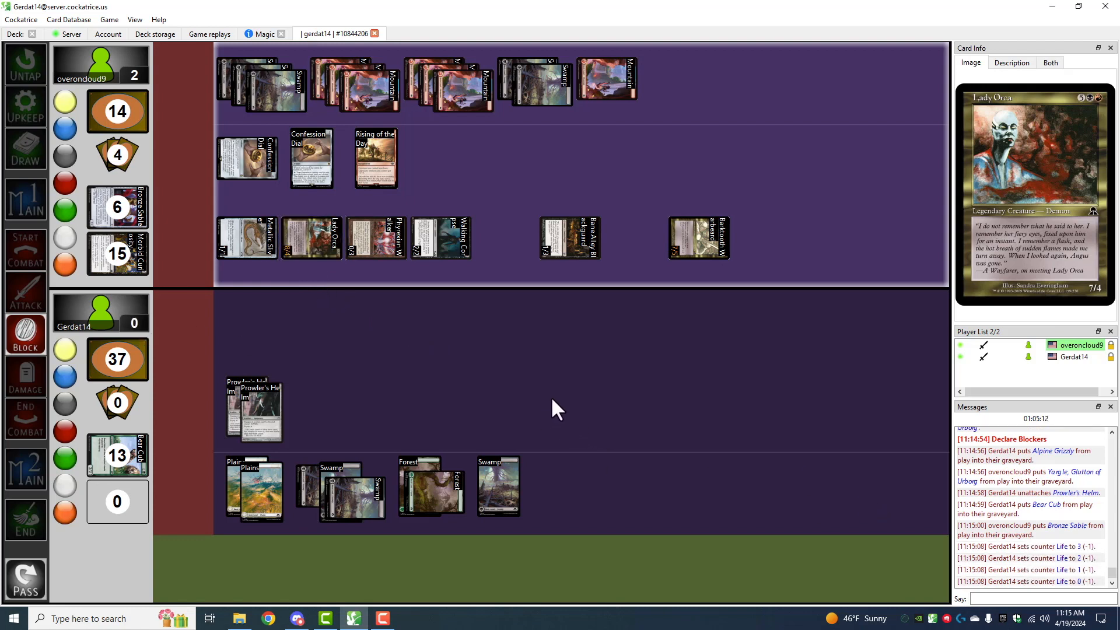
pyautogui.click(1036, 599)
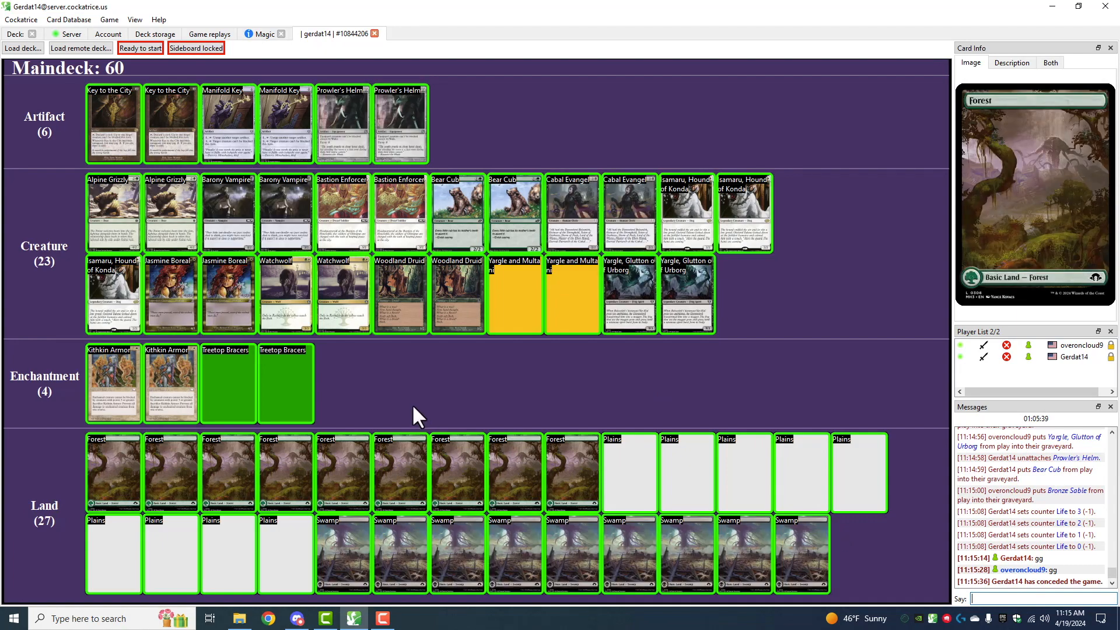
pyautogui.moveTo(228, 293)
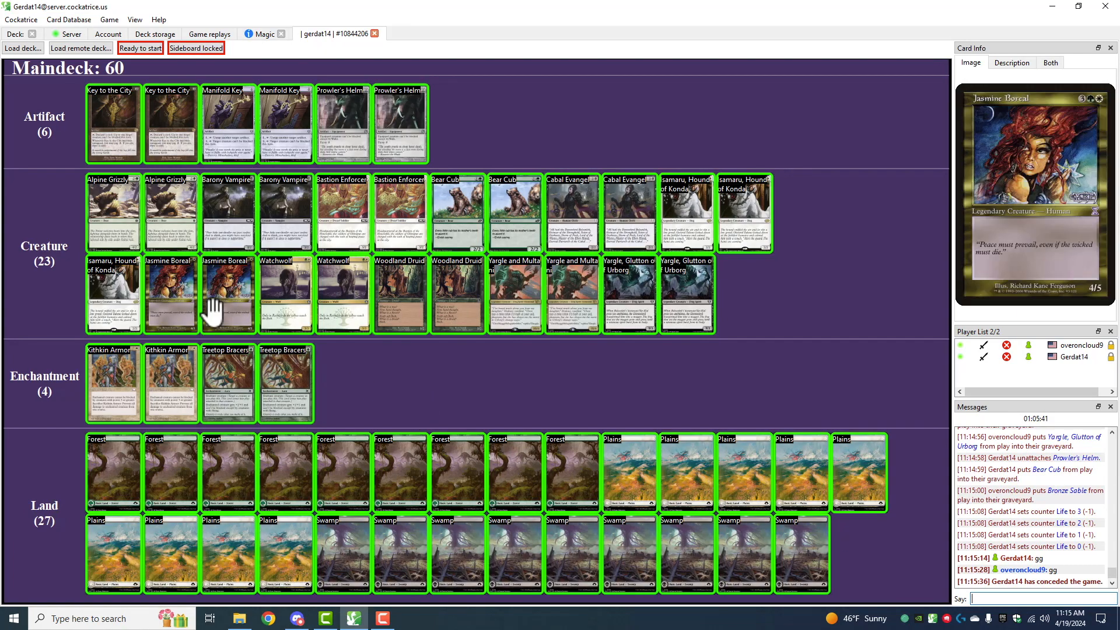
pyautogui.moveTo(457, 208)
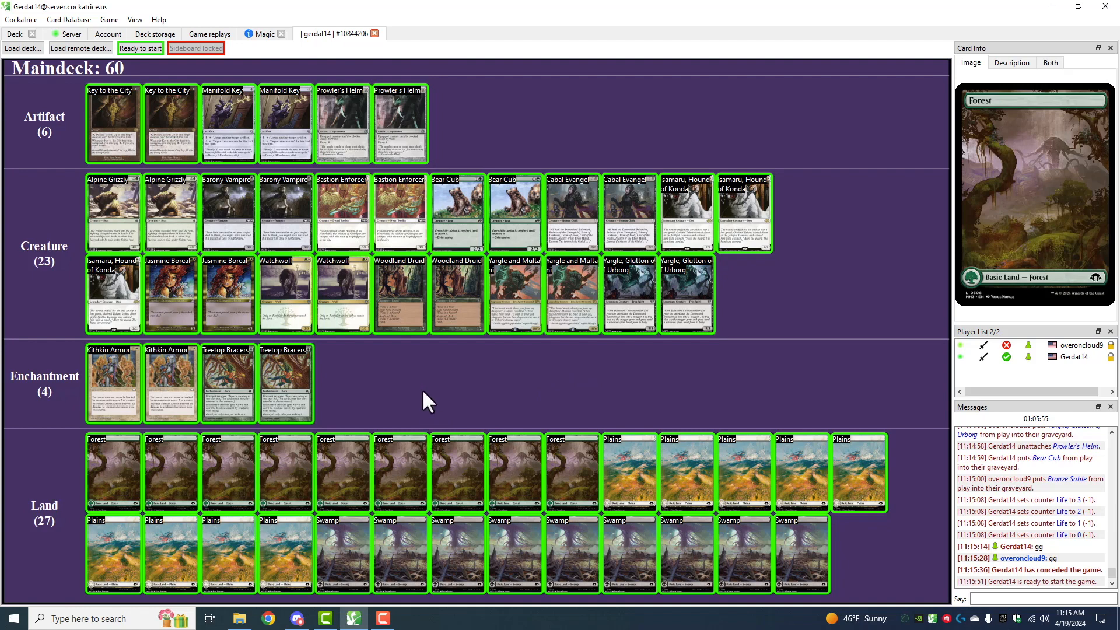
# Mark yourself Ready so a new game starts with both players at 20 life.
pyautogui.click(140, 48)
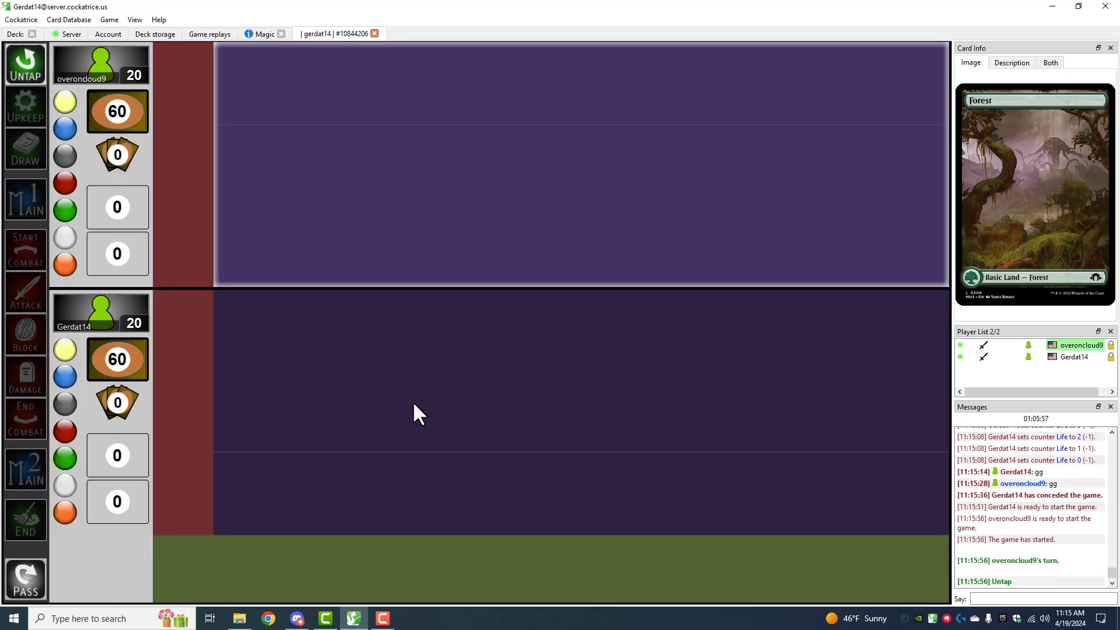
pyautogui.moveTo(196, 339)
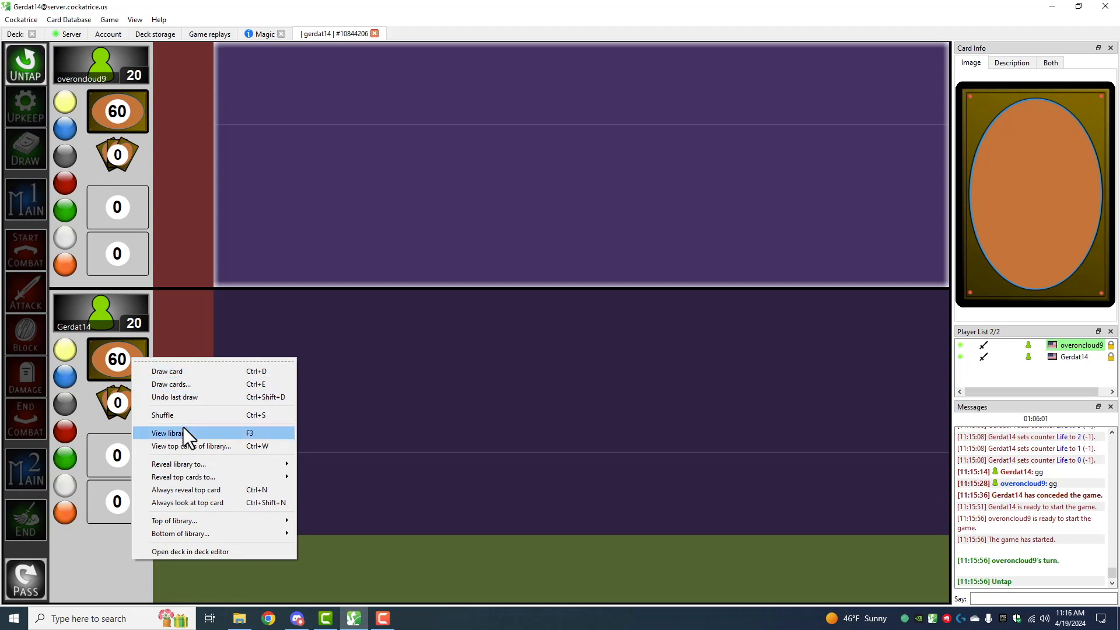
# View your library to put Key to the City and Kithkin Armor into play, then close it to shuffle.
pyautogui.click(169, 433)
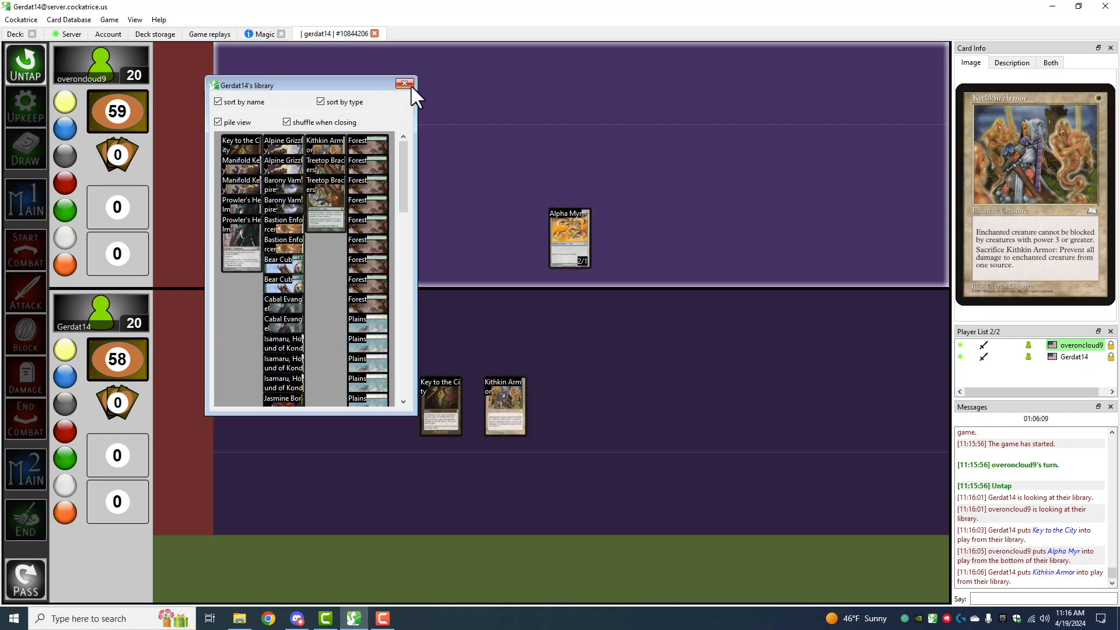
pyautogui.click(404, 81)
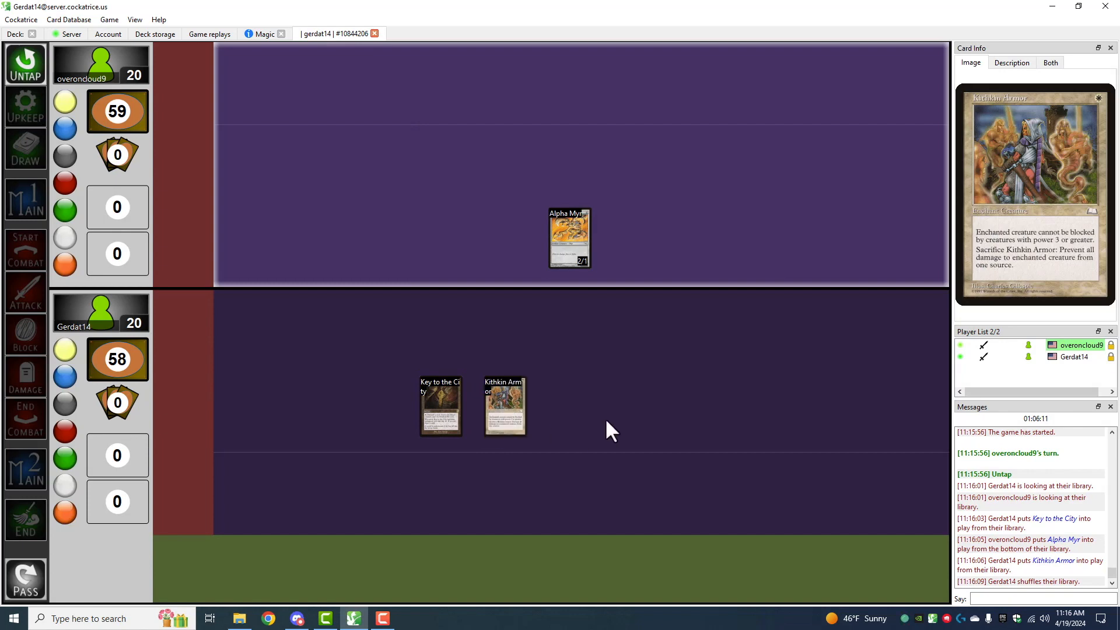
pyautogui.moveTo(667, 379)
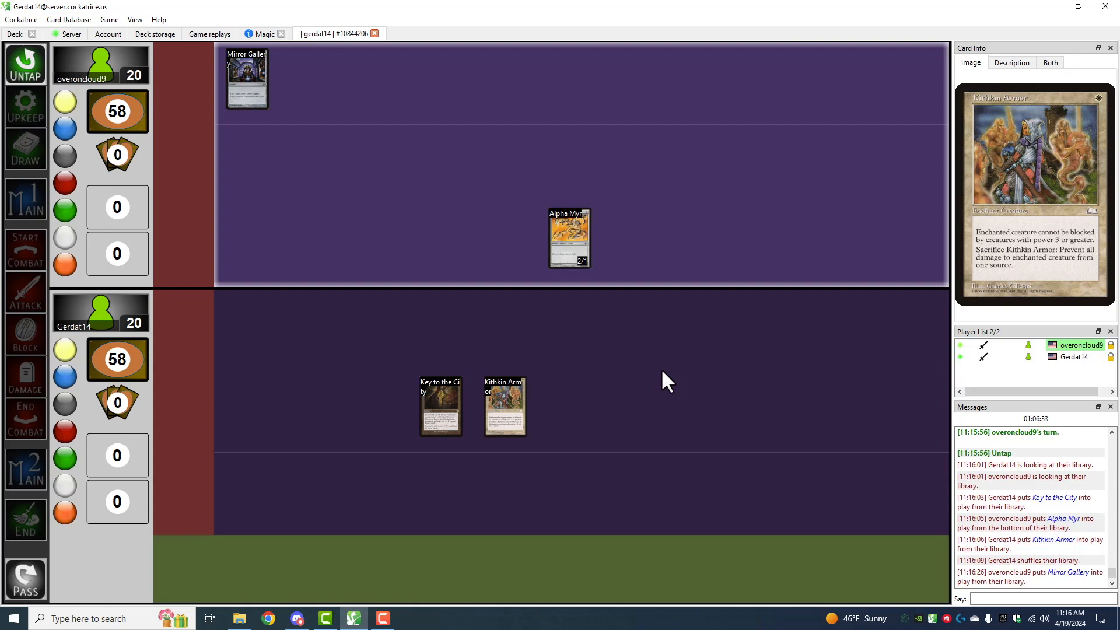
pyautogui.moveTo(420, 266)
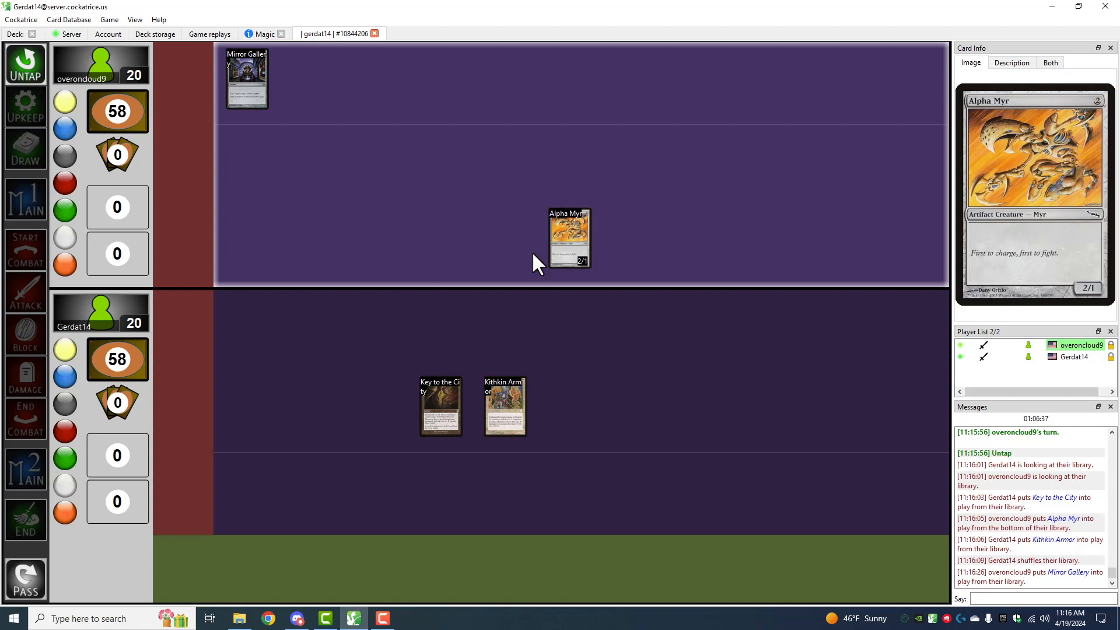
pyautogui.moveTo(448, 259)
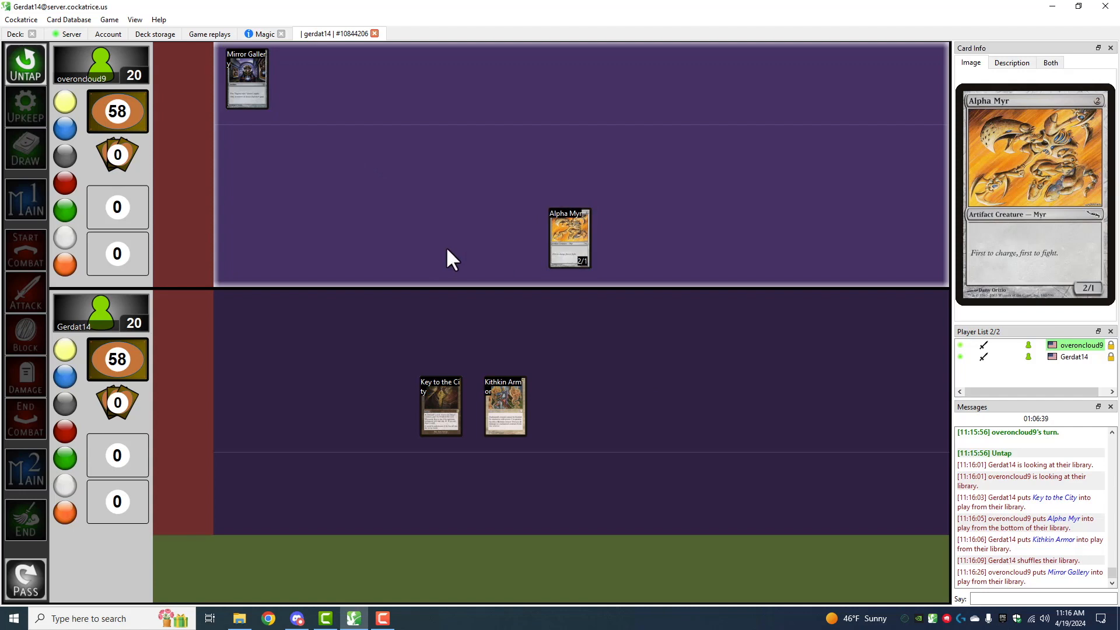
pyautogui.moveTo(440, 406)
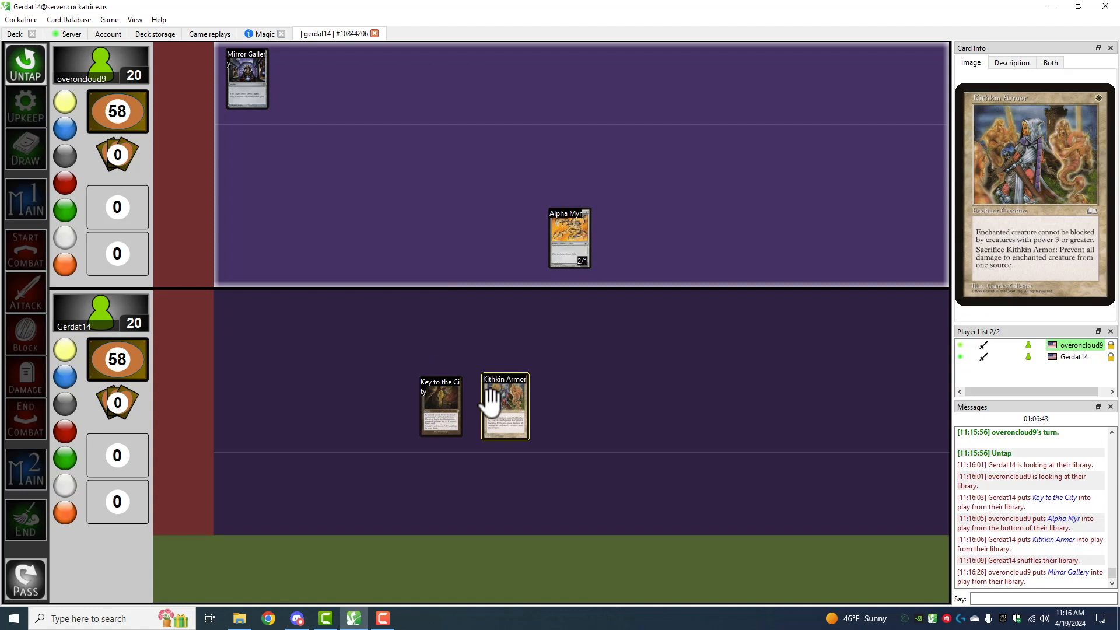
pyautogui.moveTo(504, 411)
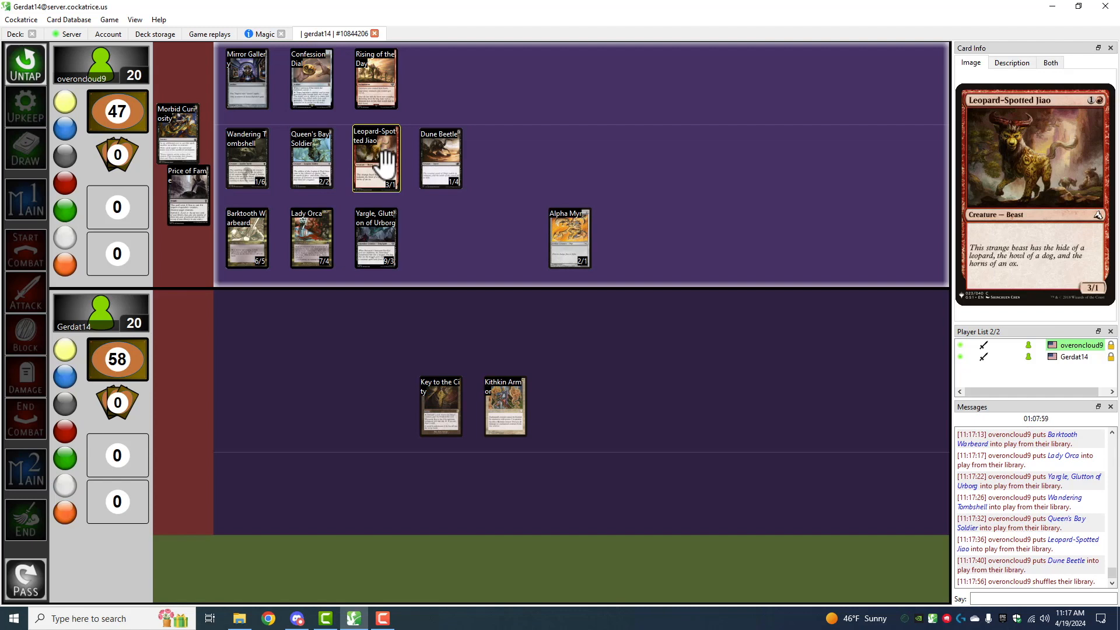
pyautogui.moveTo(211, 297)
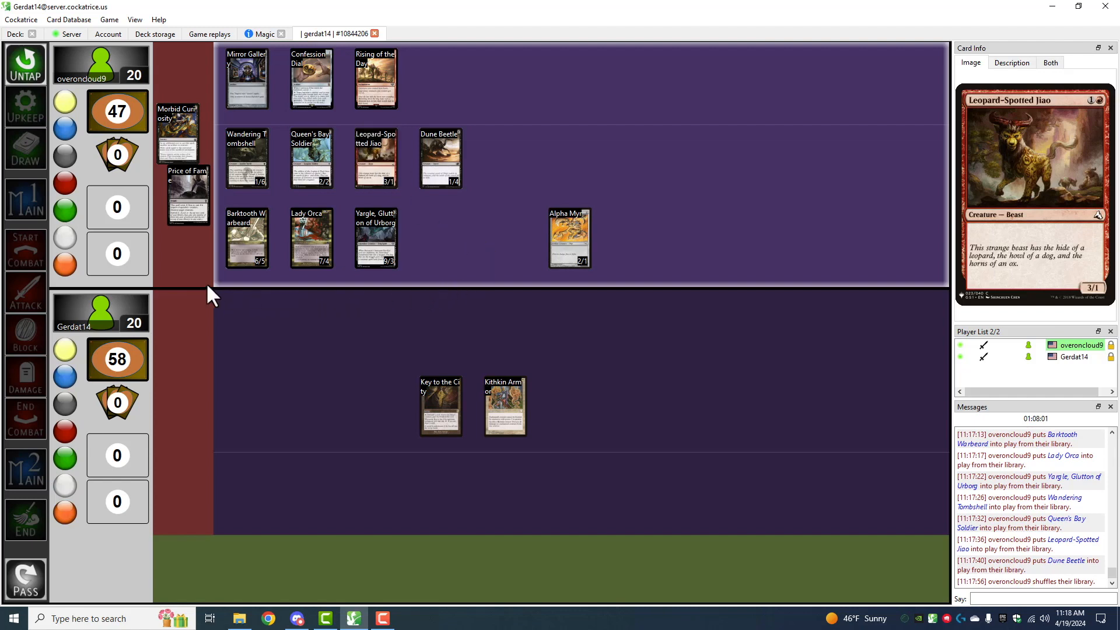
pyautogui.moveTo(440, 241)
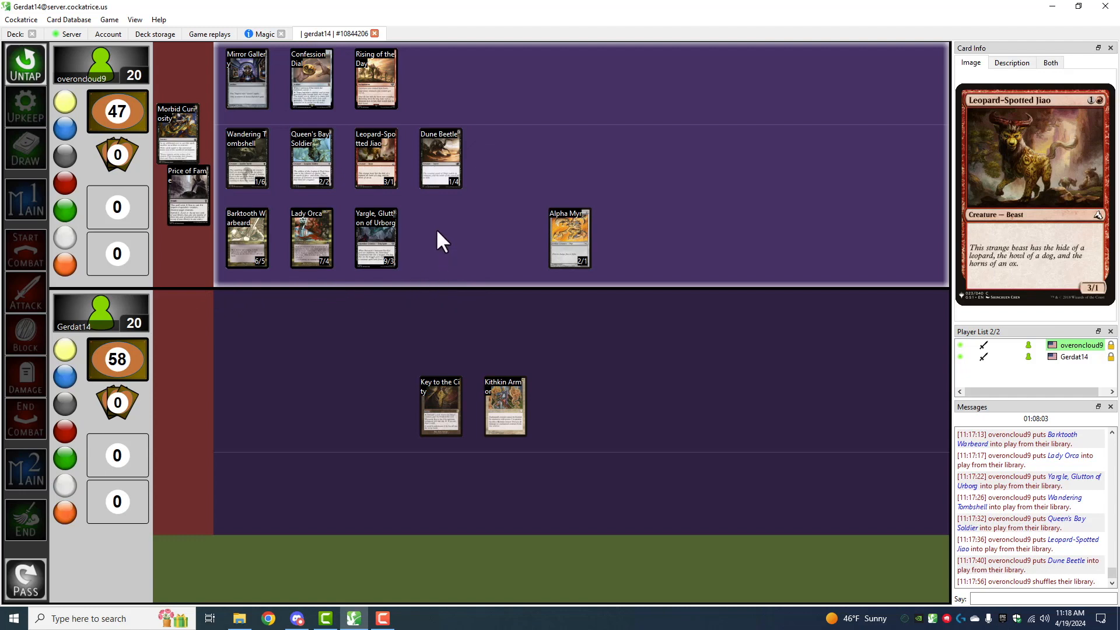
pyautogui.moveTo(246, 158)
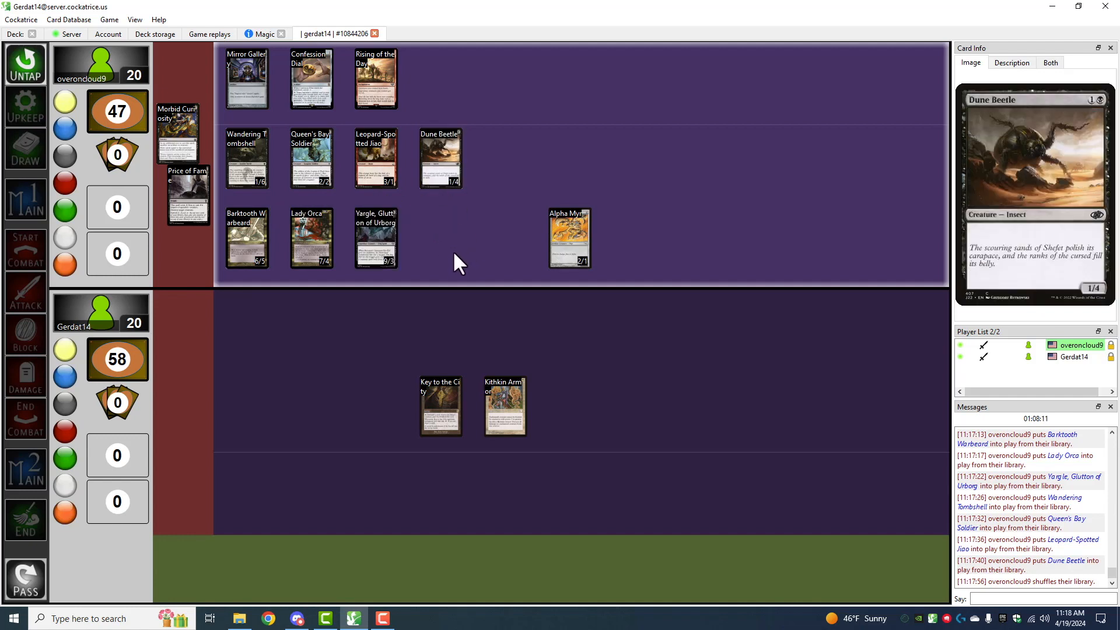
pyautogui.moveTo(405, 269)
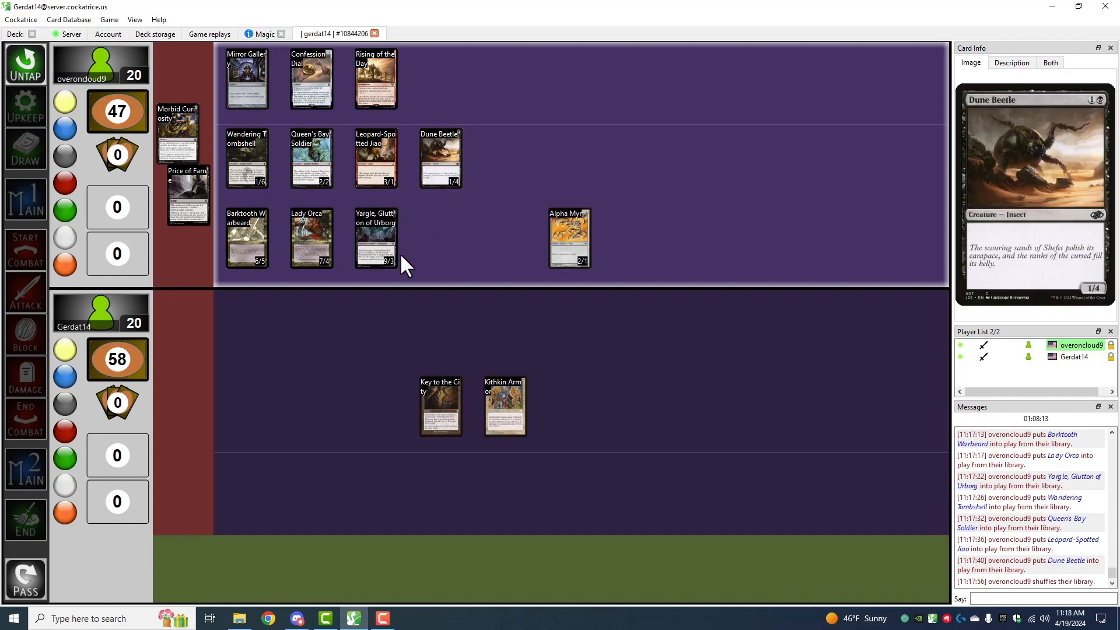
pyautogui.moveTo(374, 240)
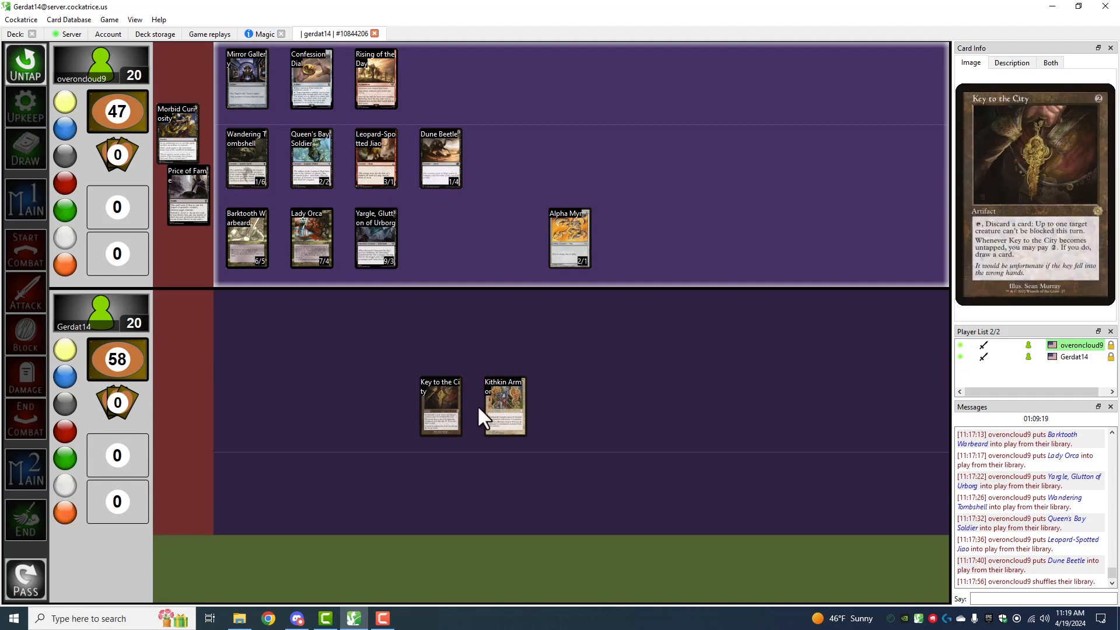
pyautogui.moveTo(283, 345)
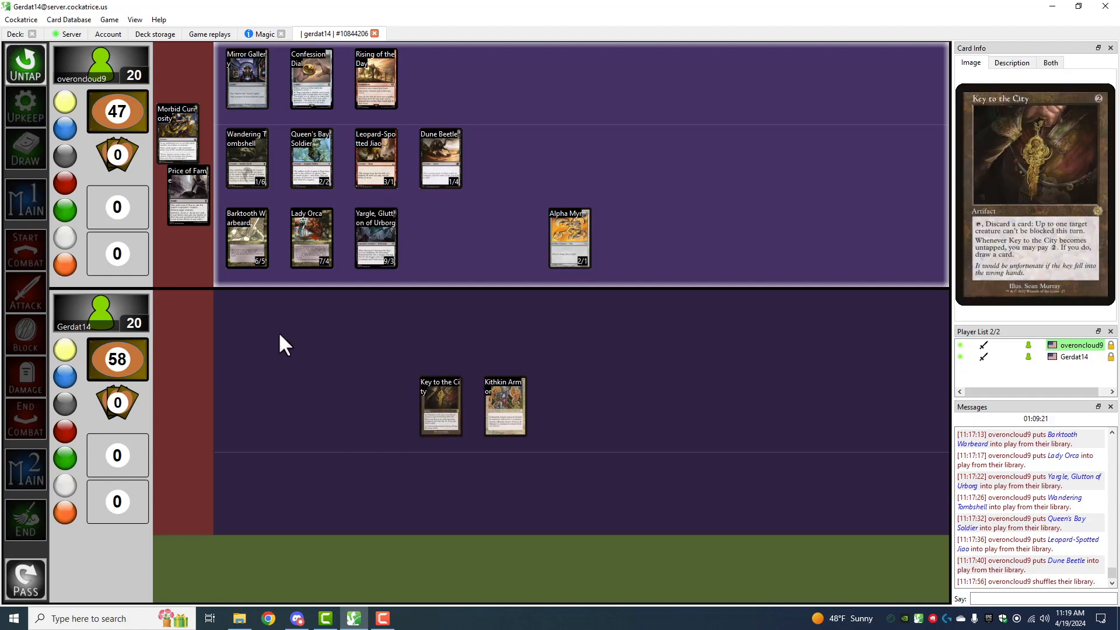
pyautogui.moveTo(514, 339)
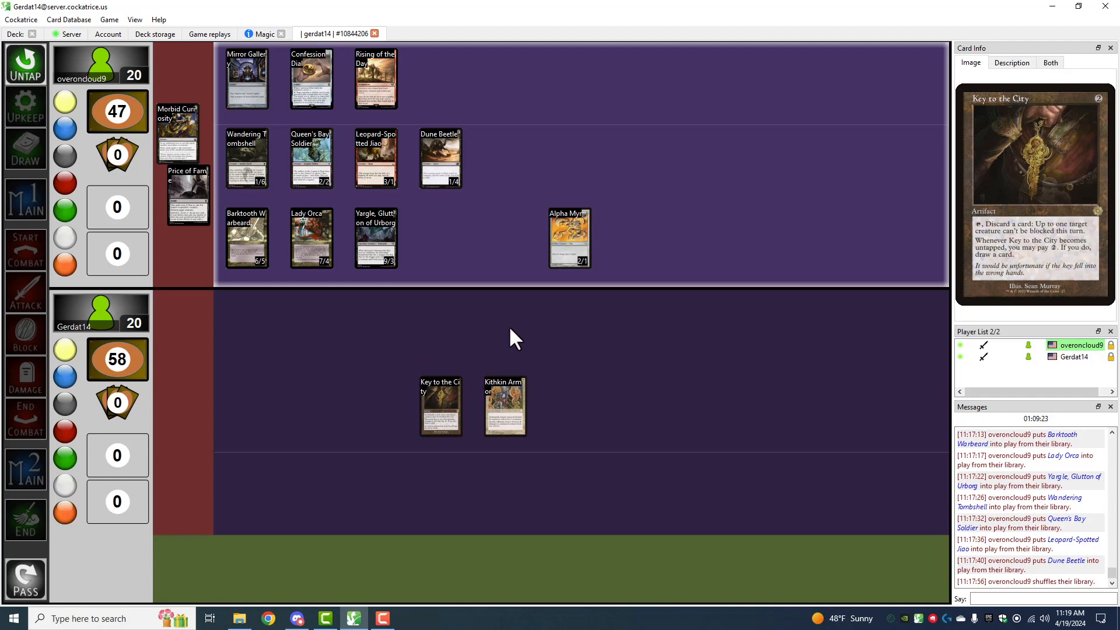
pyautogui.moveTo(672, 364)
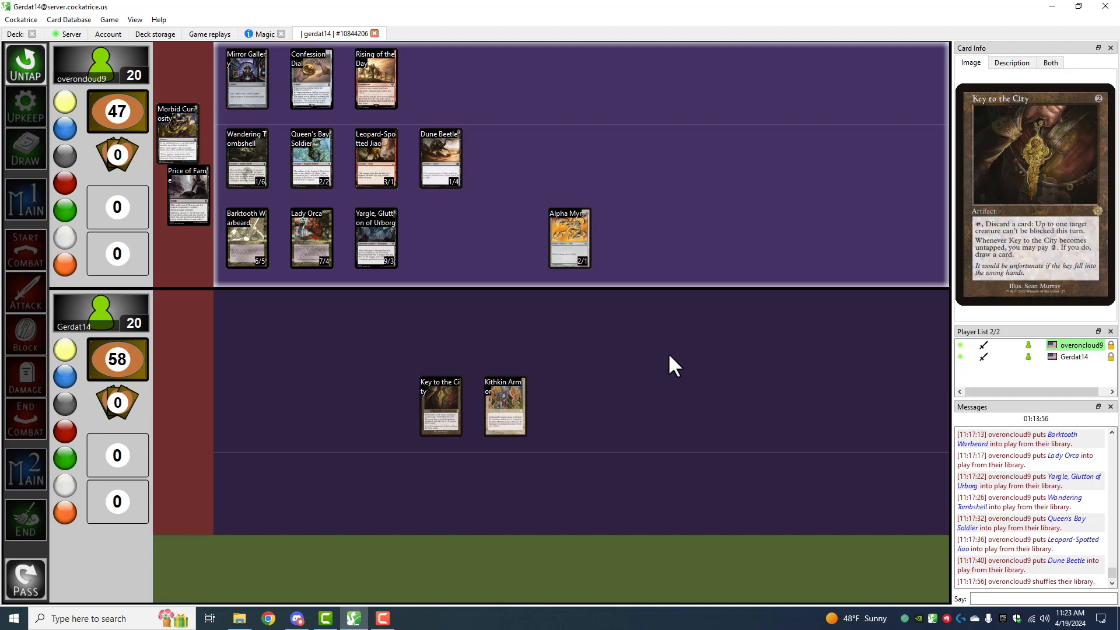
pyautogui.moveTo(698, 365)
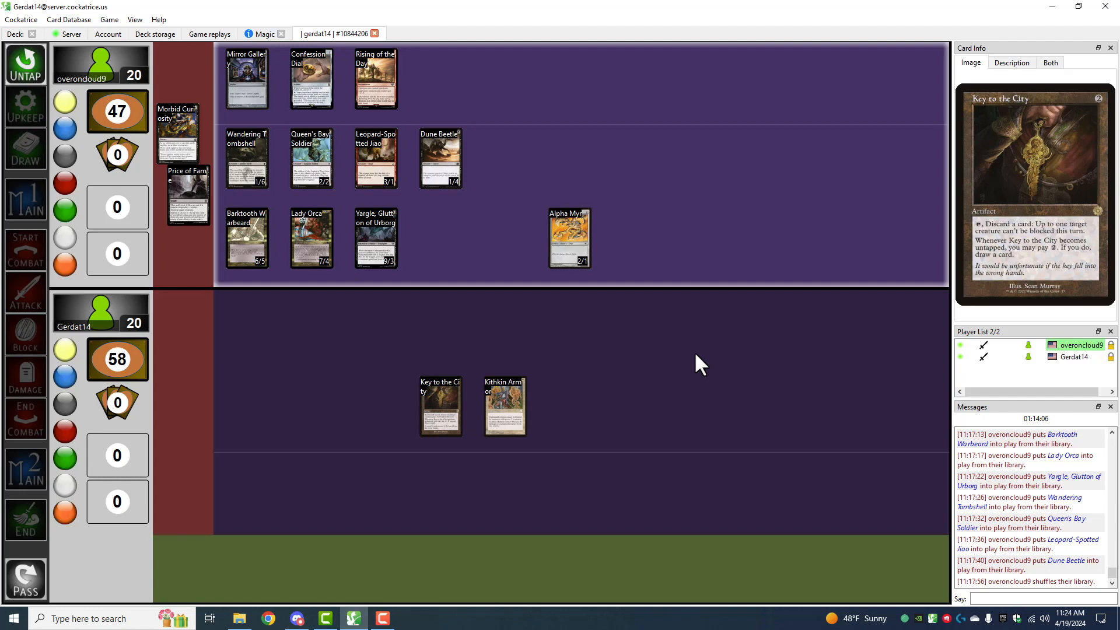
pyautogui.moveTo(491, 319)
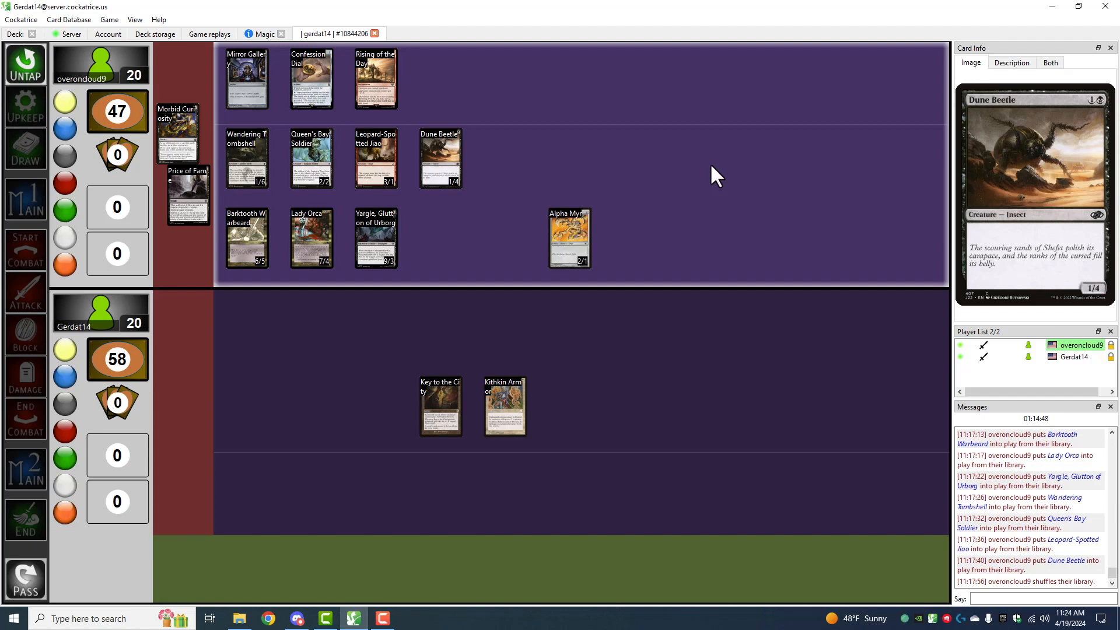
pyautogui.moveTo(682, 600)
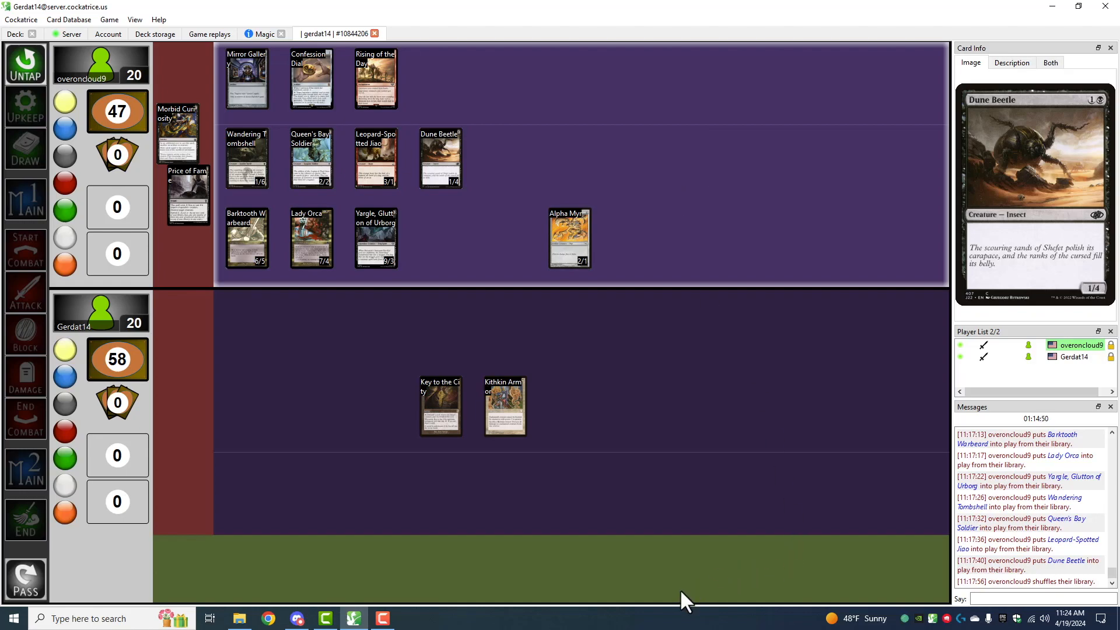